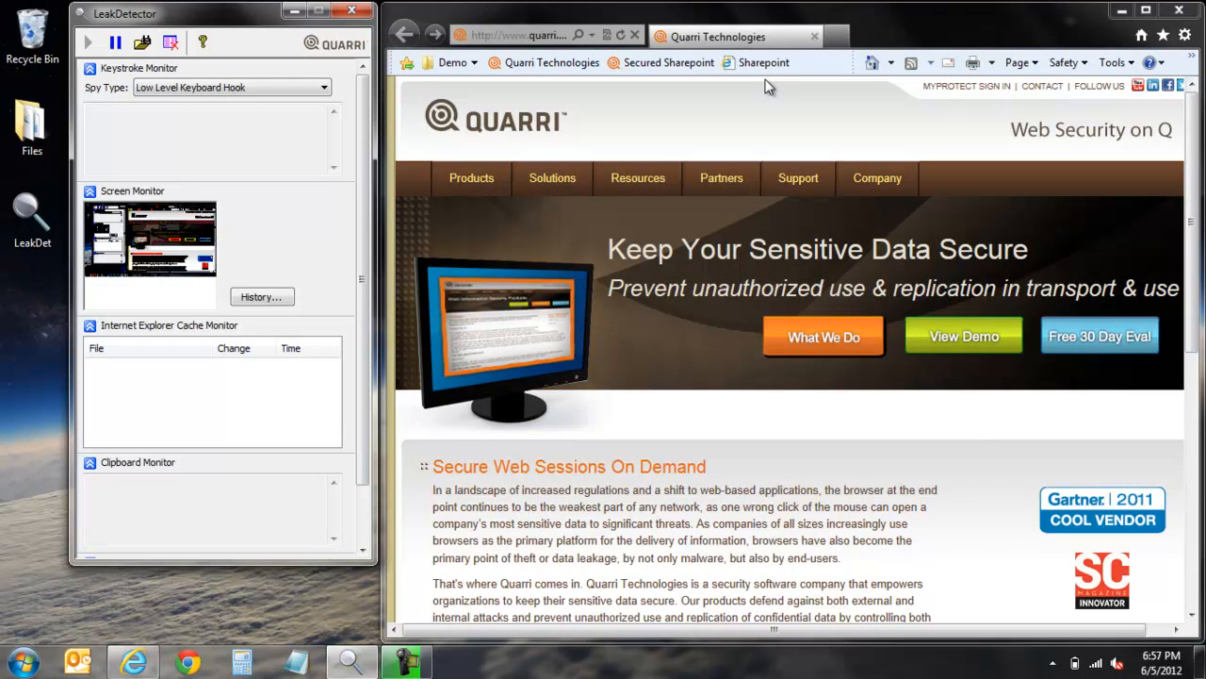
{"action": "left_click", "coordinate": [758, 62]}
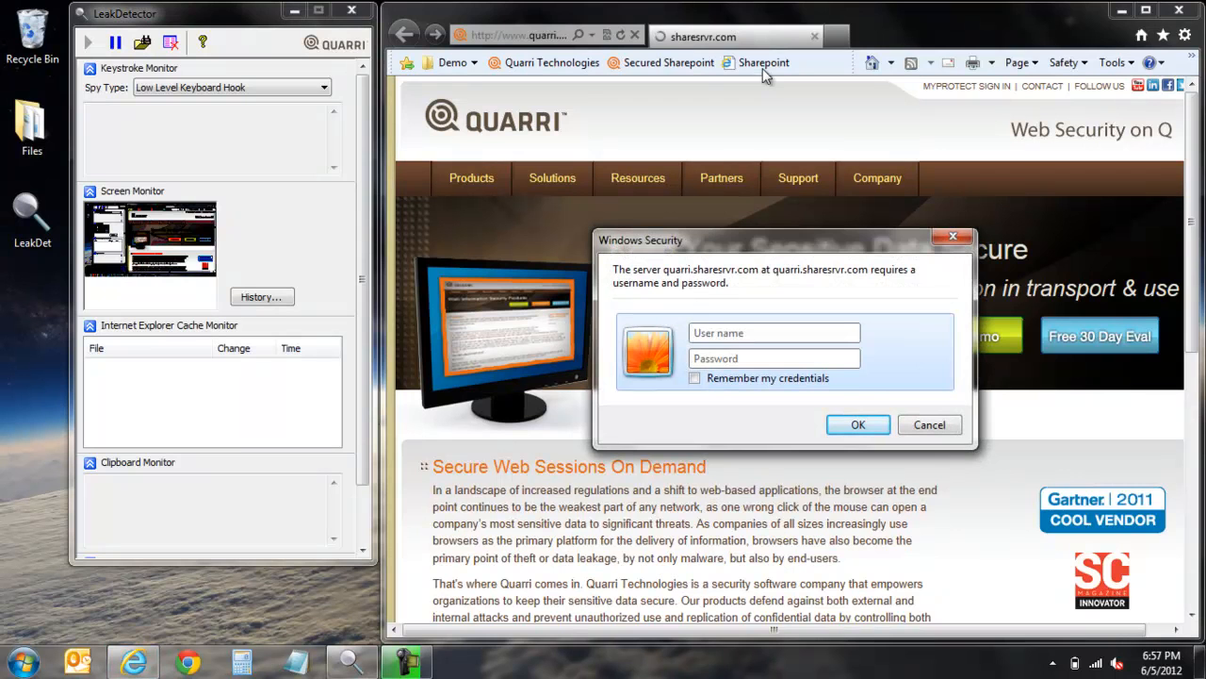
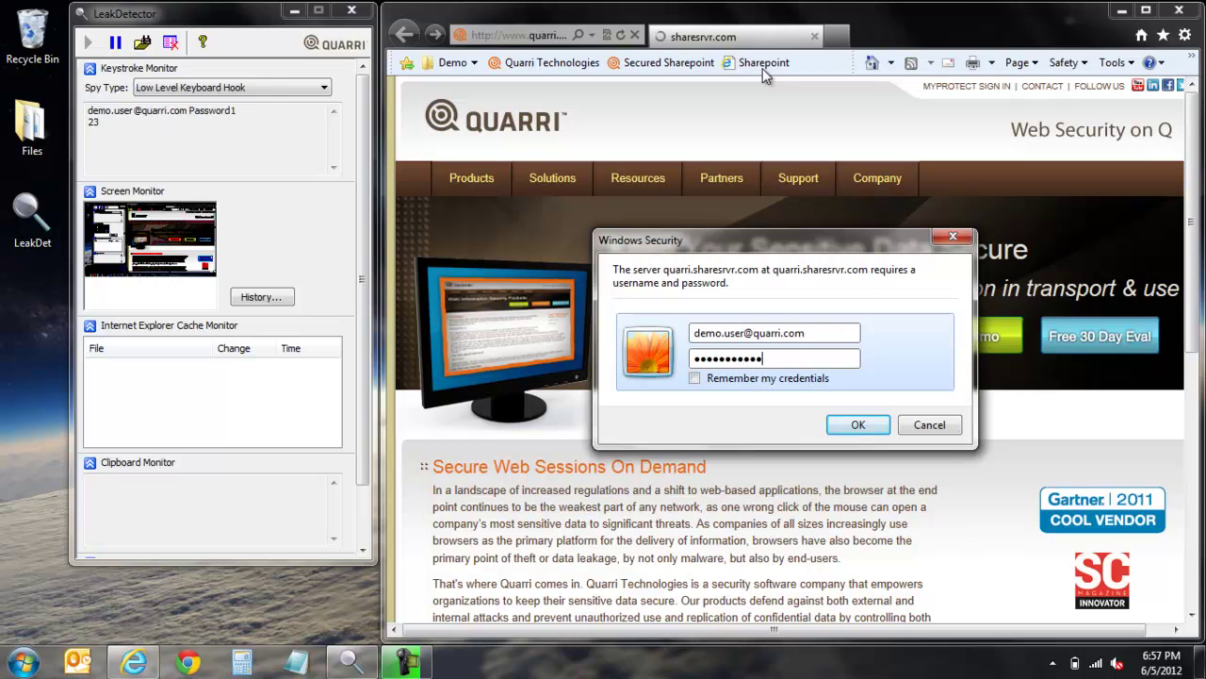
{"action": "left_click", "coordinate": [860, 424]}
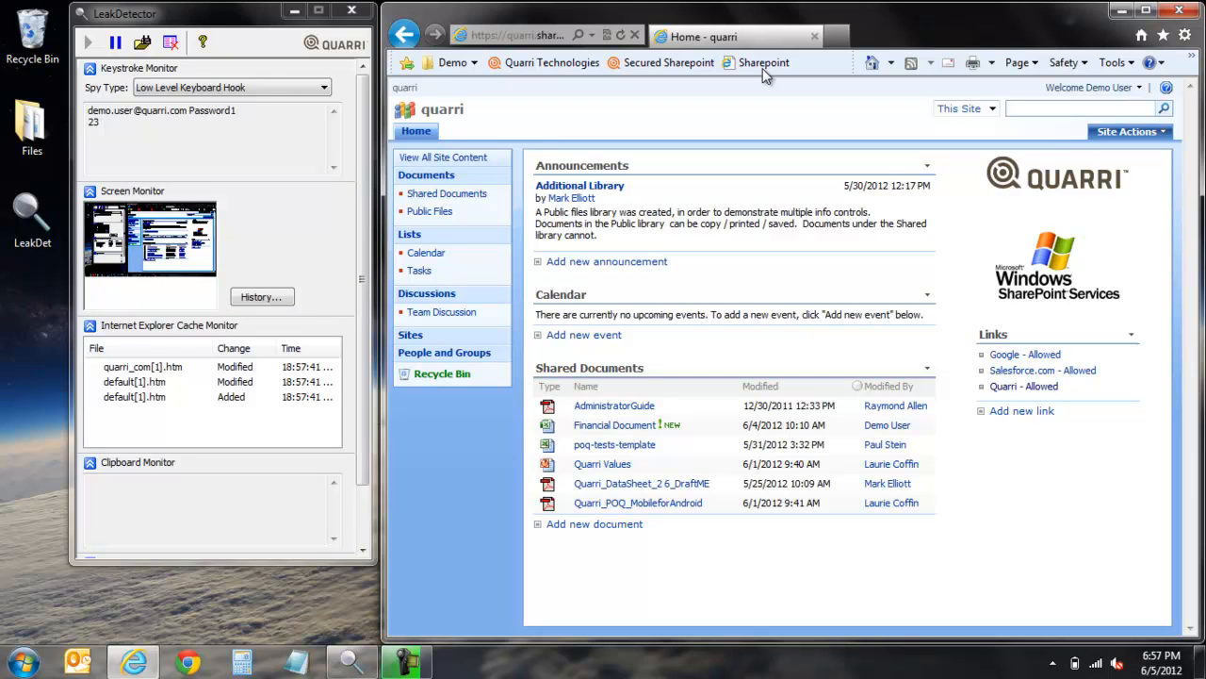
{"action": "mouse_move", "coordinate": [684, 177]}
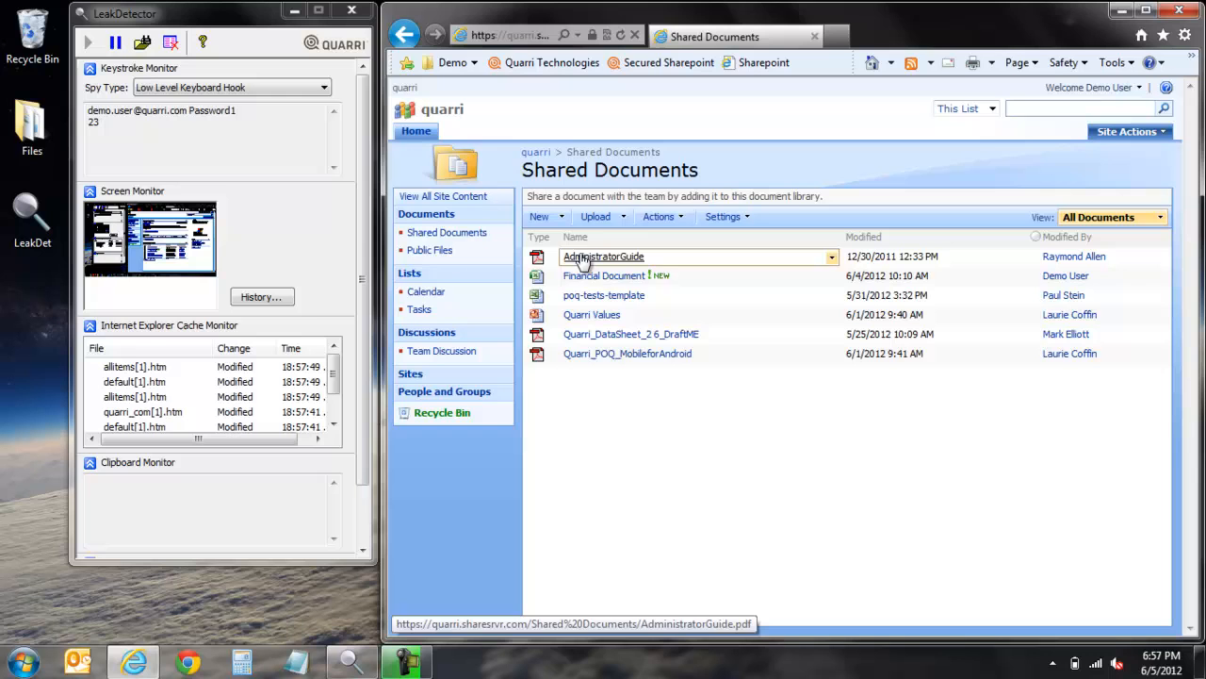
Bring up the open prompt for Financial Document.xlsx in Shared Documents.
{"action": "left_click", "coordinate": [603, 275]}
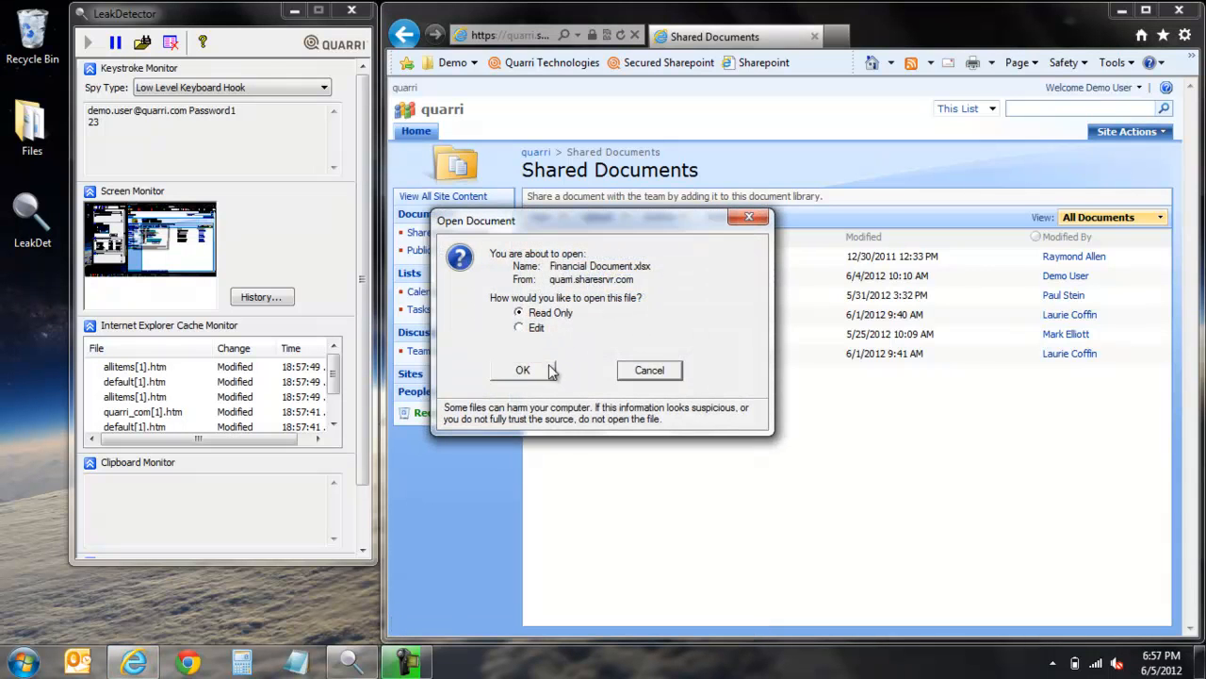
Open Financial Document read-only, signing in to the server as demo.user.
{"action": "left_click", "coordinate": [524, 370]}
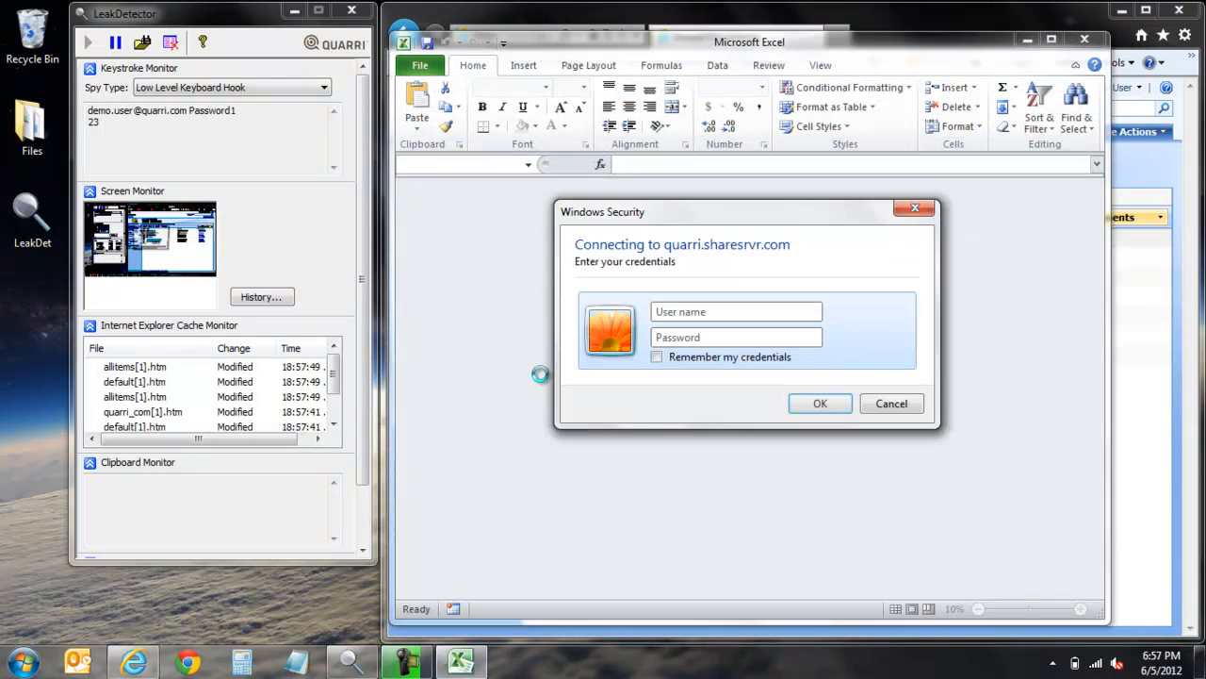
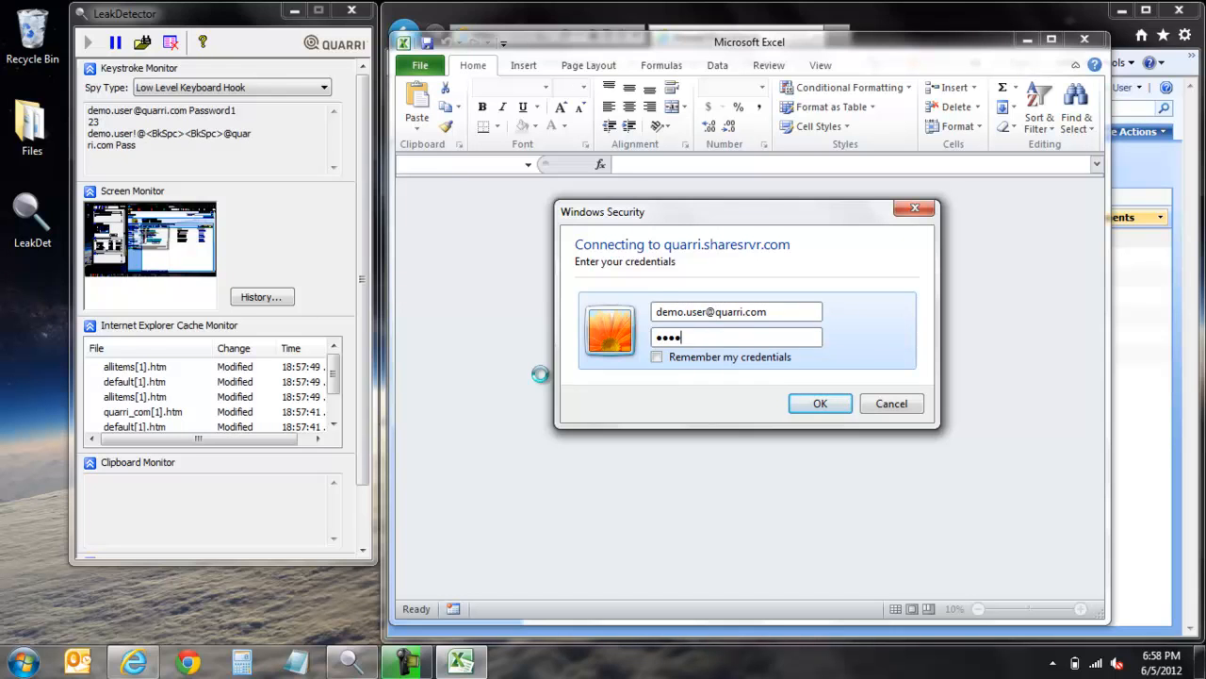
{"action": "left_click", "coordinate": [820, 403]}
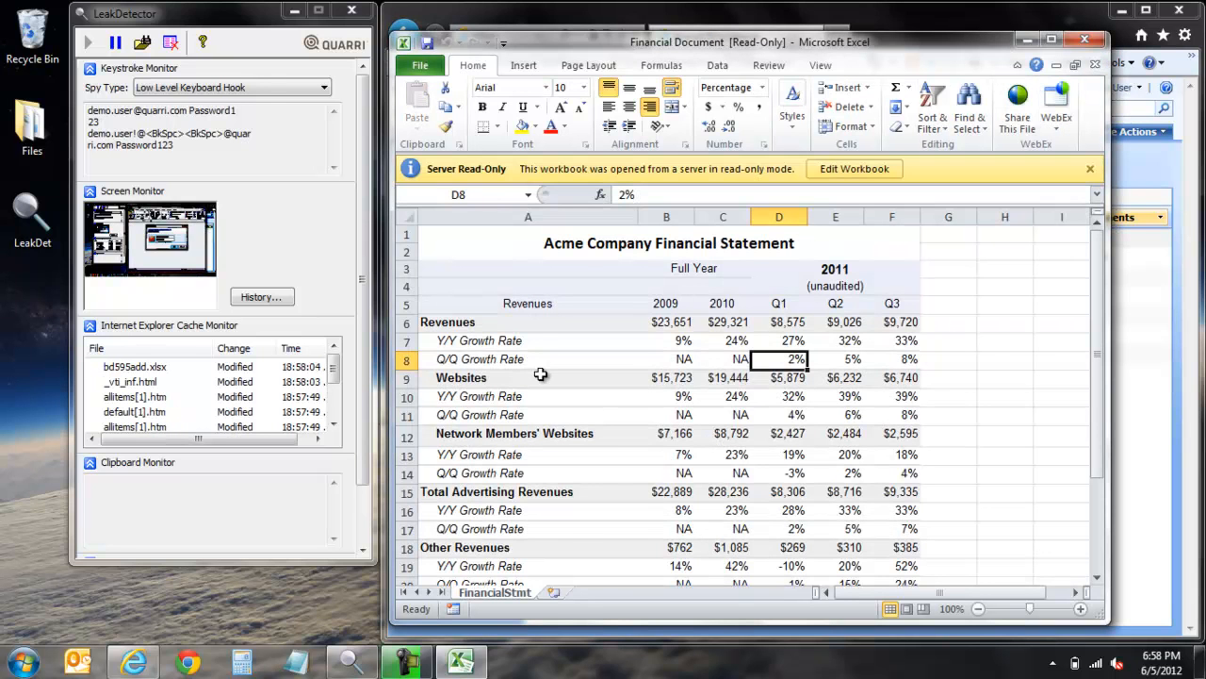
{"action": "mouse_move", "coordinate": [518, 342]}
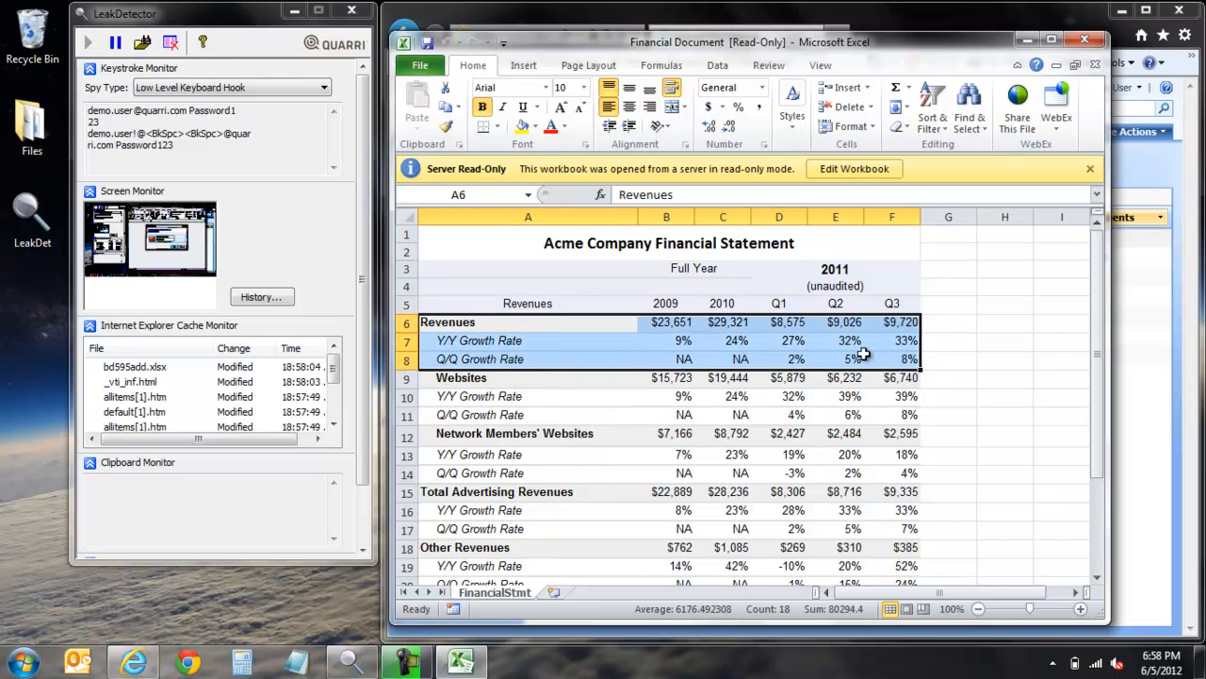
Copy the Revenues rows 6-8 to the clipboard and start a Save As.
{"action": "right_click", "coordinate": [863, 355]}
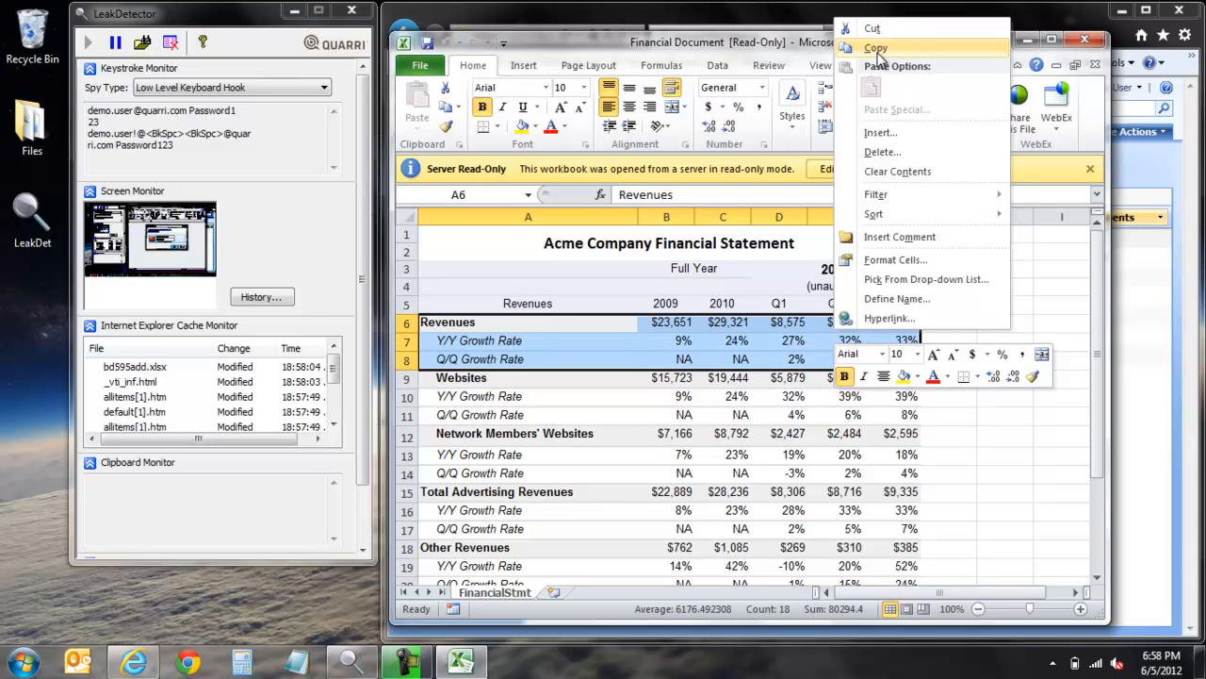
{"action": "left_click", "coordinate": [877, 47]}
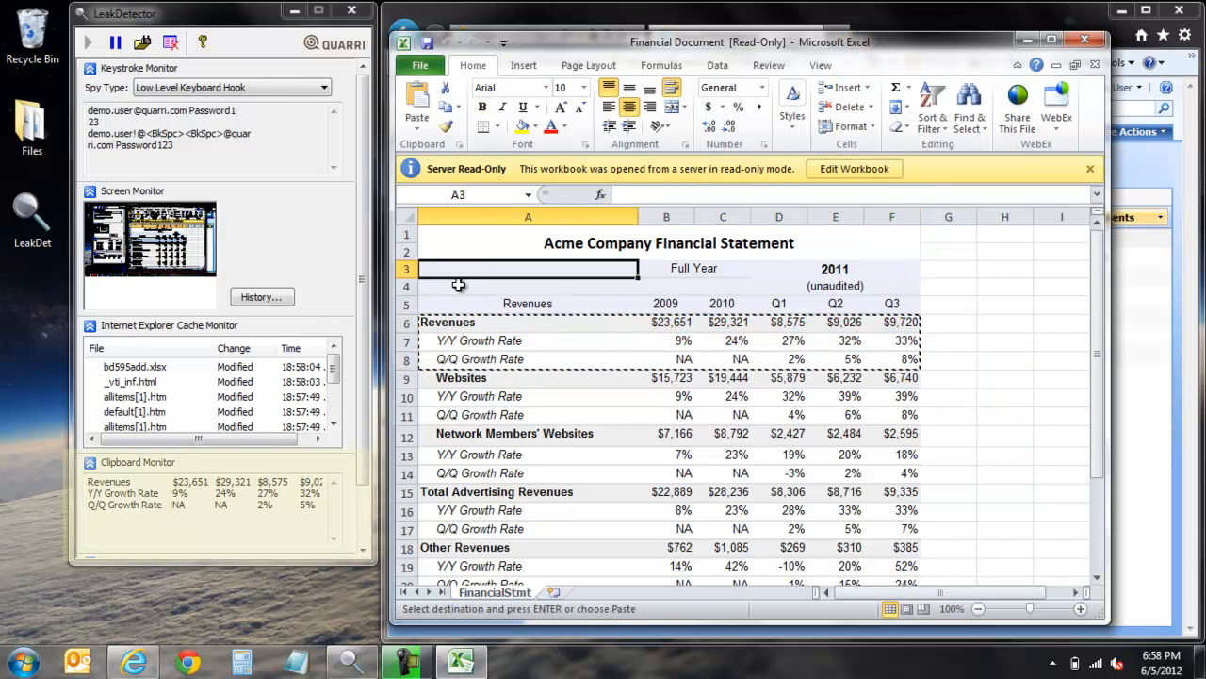
{"action": "left_click", "coordinate": [420, 64]}
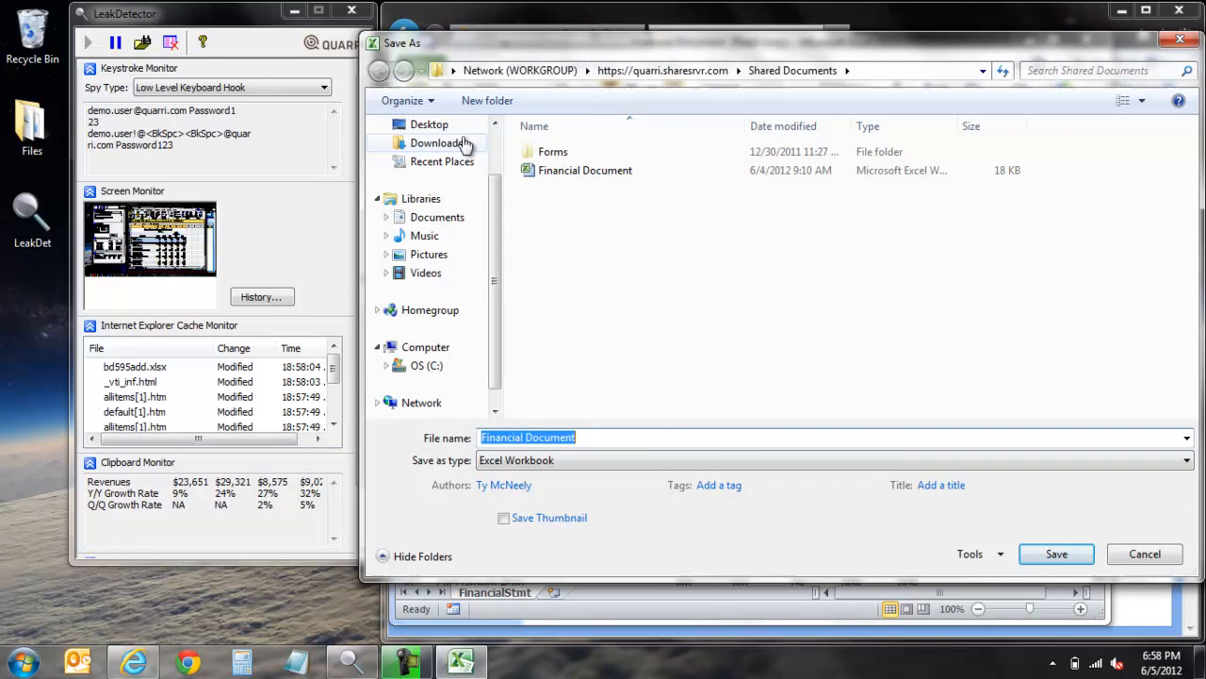
Save a copy of Financial Document to the Desktop.
{"action": "left_click", "coordinate": [430, 124]}
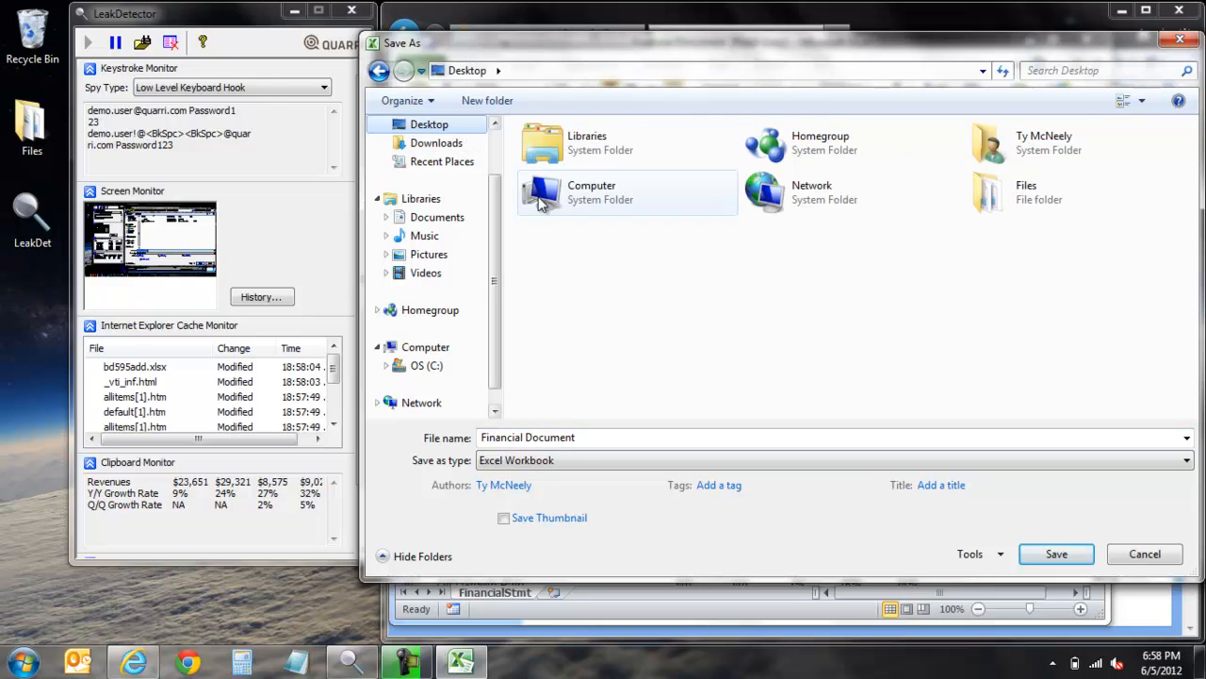
{"action": "mouse_move", "coordinate": [665, 275]}
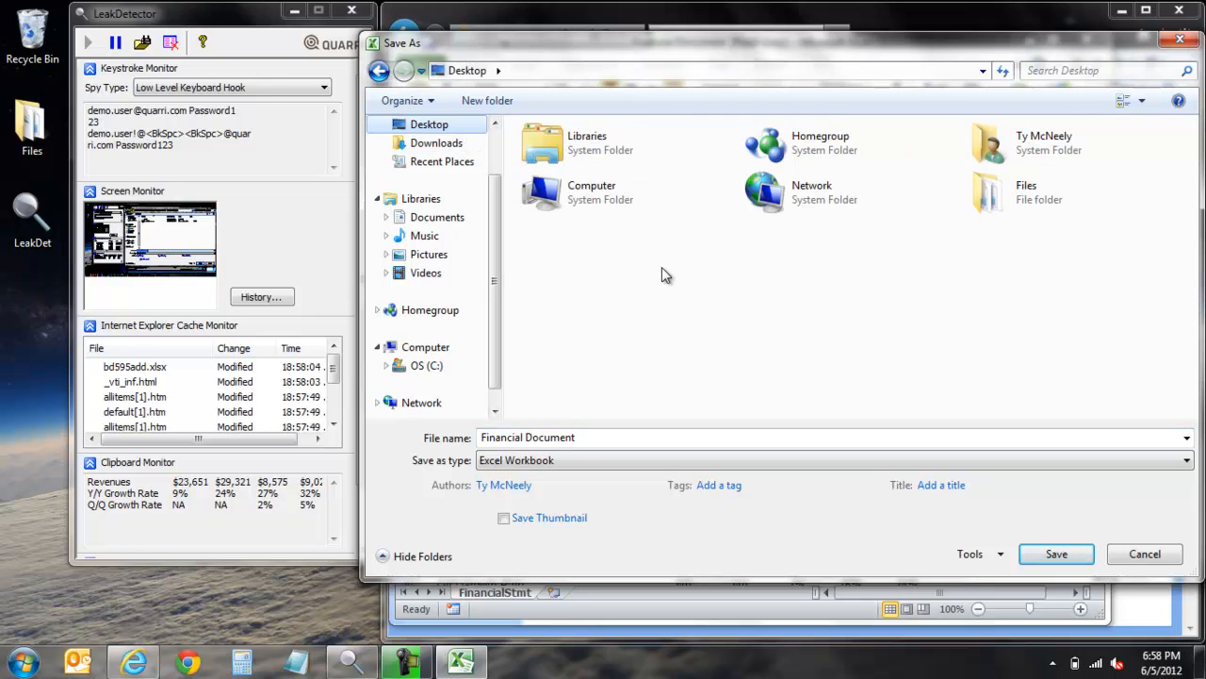
{"action": "left_click", "coordinate": [1055, 554]}
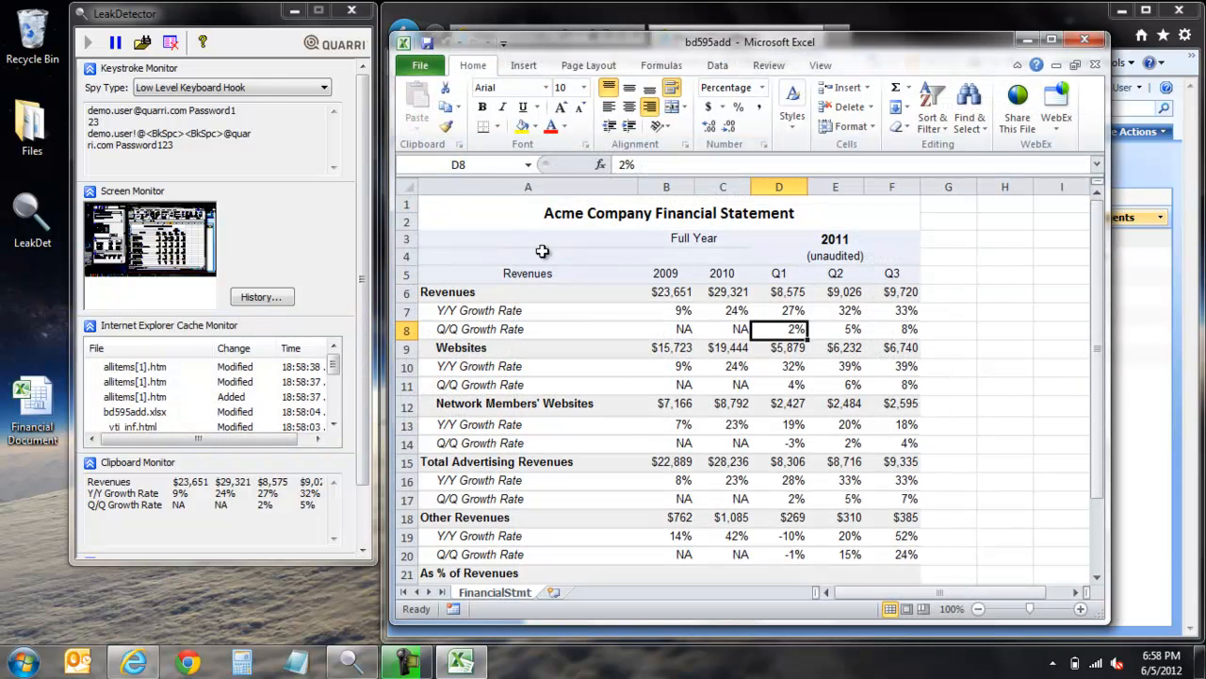
{"action": "mouse_move", "coordinate": [581, 265]}
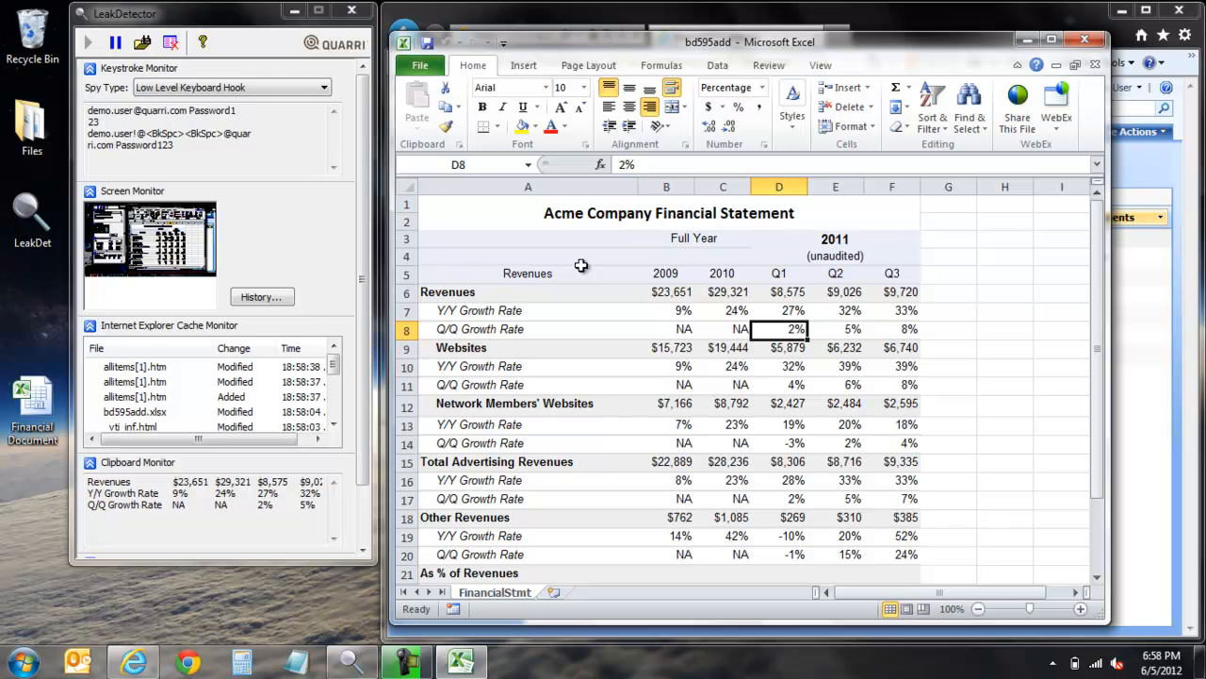
{"action": "mouse_move", "coordinate": [607, 264]}
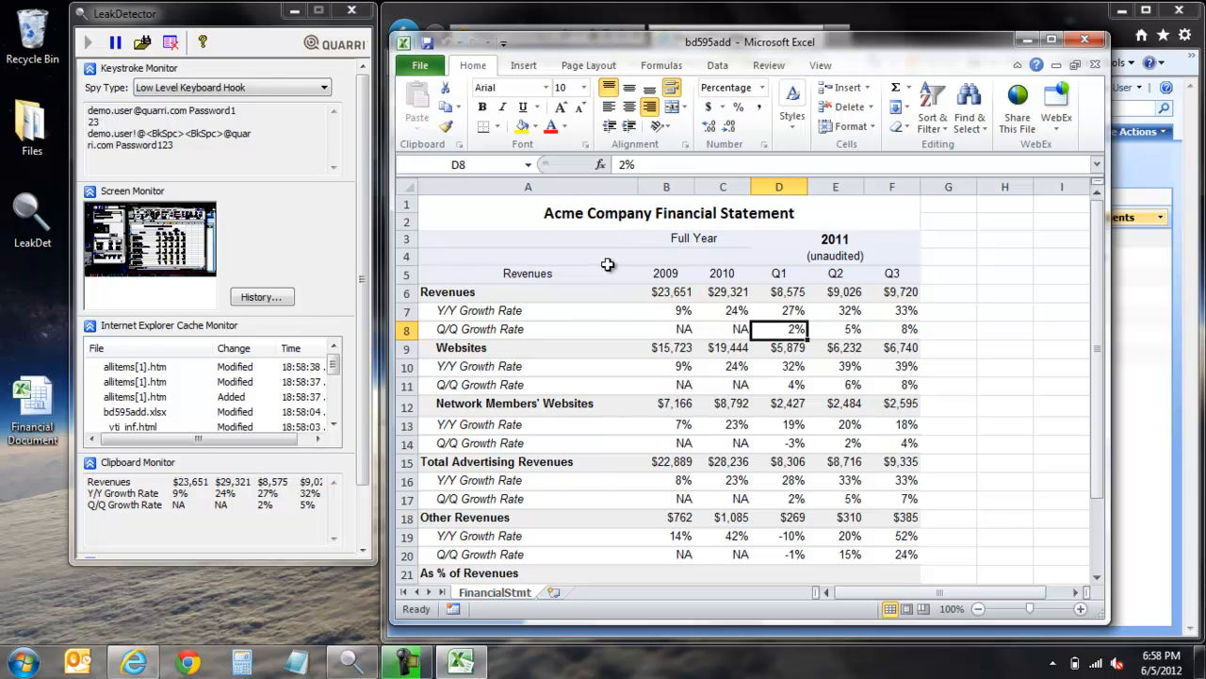
{"action": "mouse_move", "coordinate": [1086, 140]}
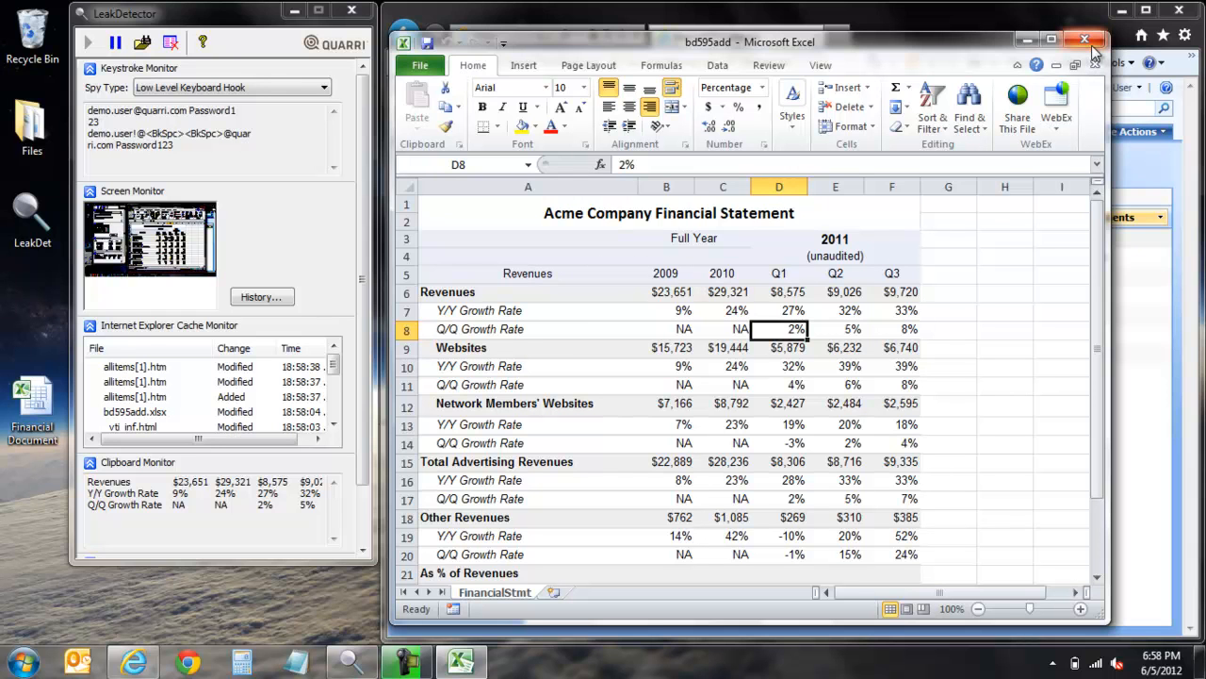
Close the workbook and confirm LeakDetector's temporary files are cleared.
{"action": "left_click", "coordinate": [1084, 34]}
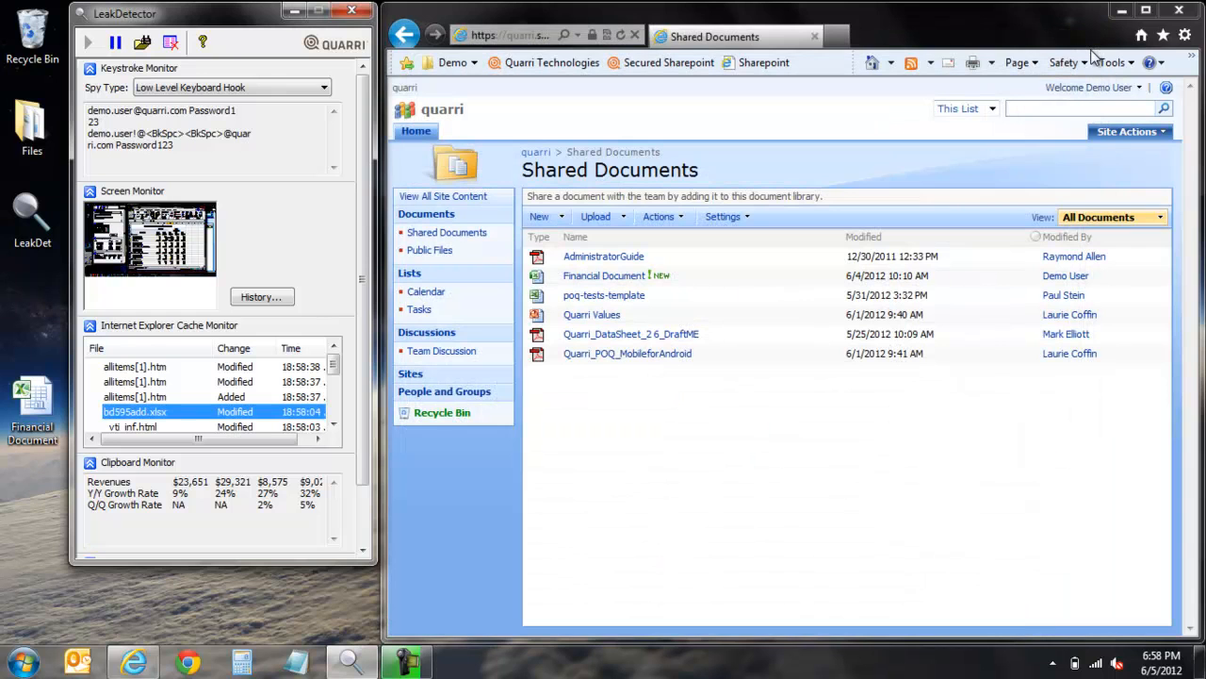
{"action": "mouse_move", "coordinate": [943, 471]}
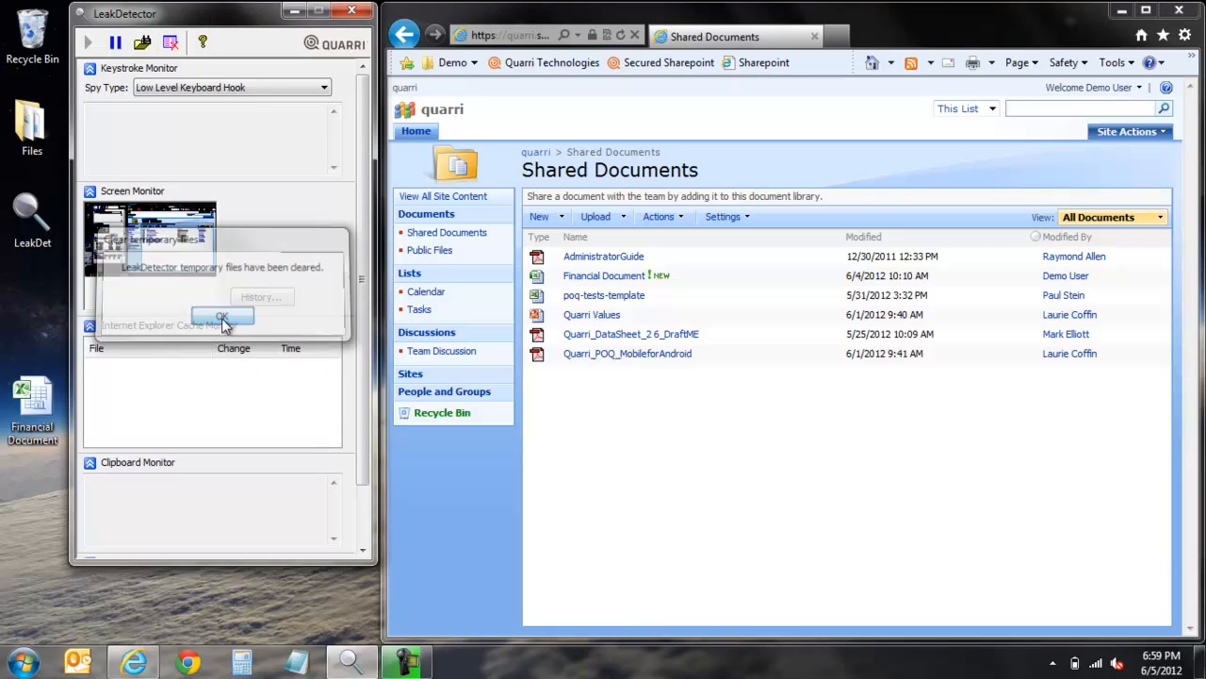
{"action": "left_click", "coordinate": [223, 315]}
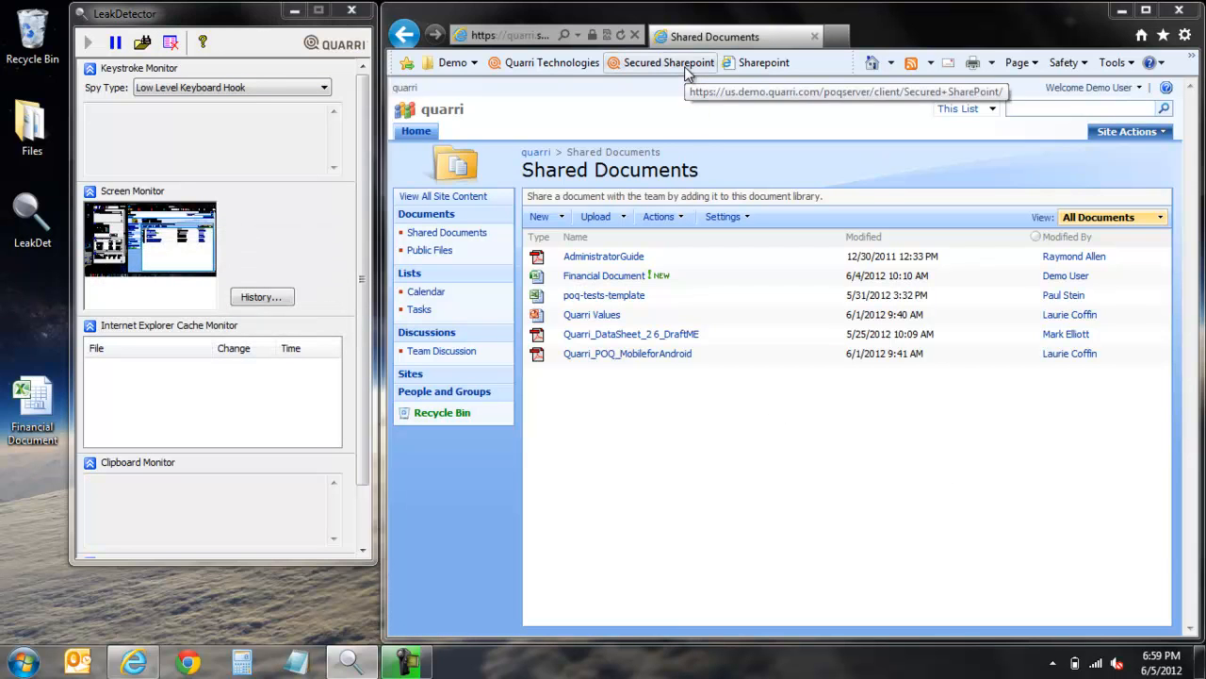
Sign in to the Secured SharePoint site as demo.user inside the Protect On Q browser.
{"action": "left_click", "coordinate": [667, 62]}
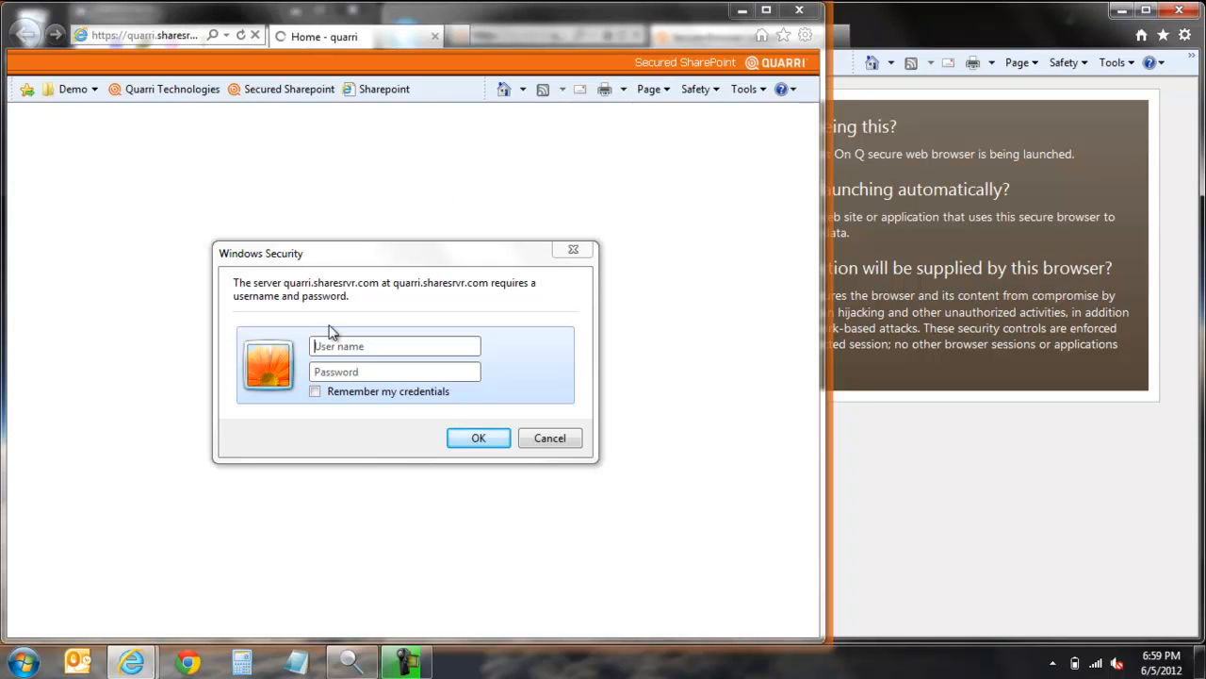
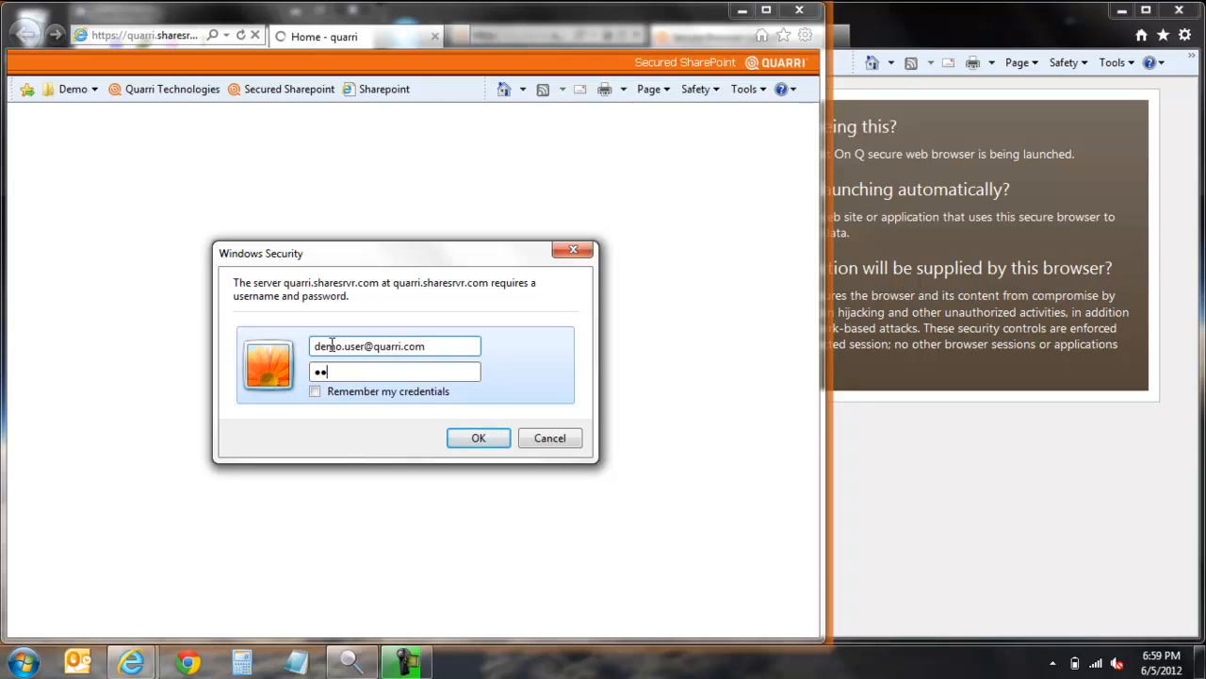
{"action": "left_click", "coordinate": [478, 438]}
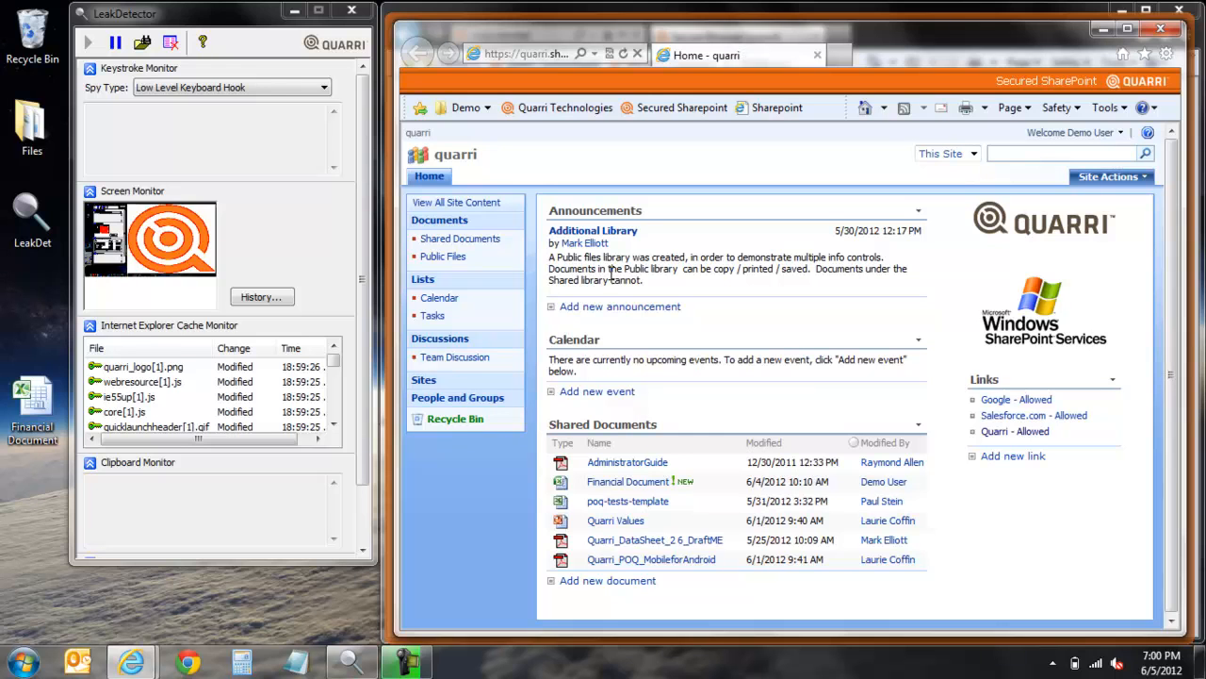
{"action": "left_click", "coordinate": [460, 237]}
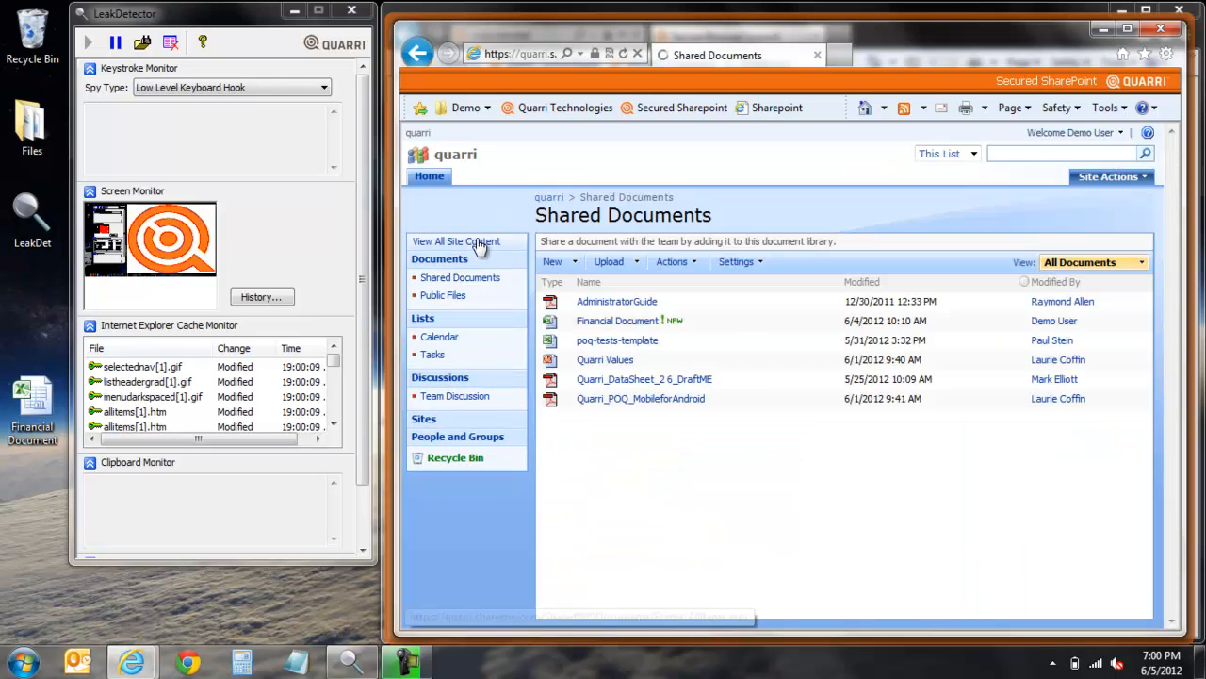
{"action": "mouse_move", "coordinate": [619, 321]}
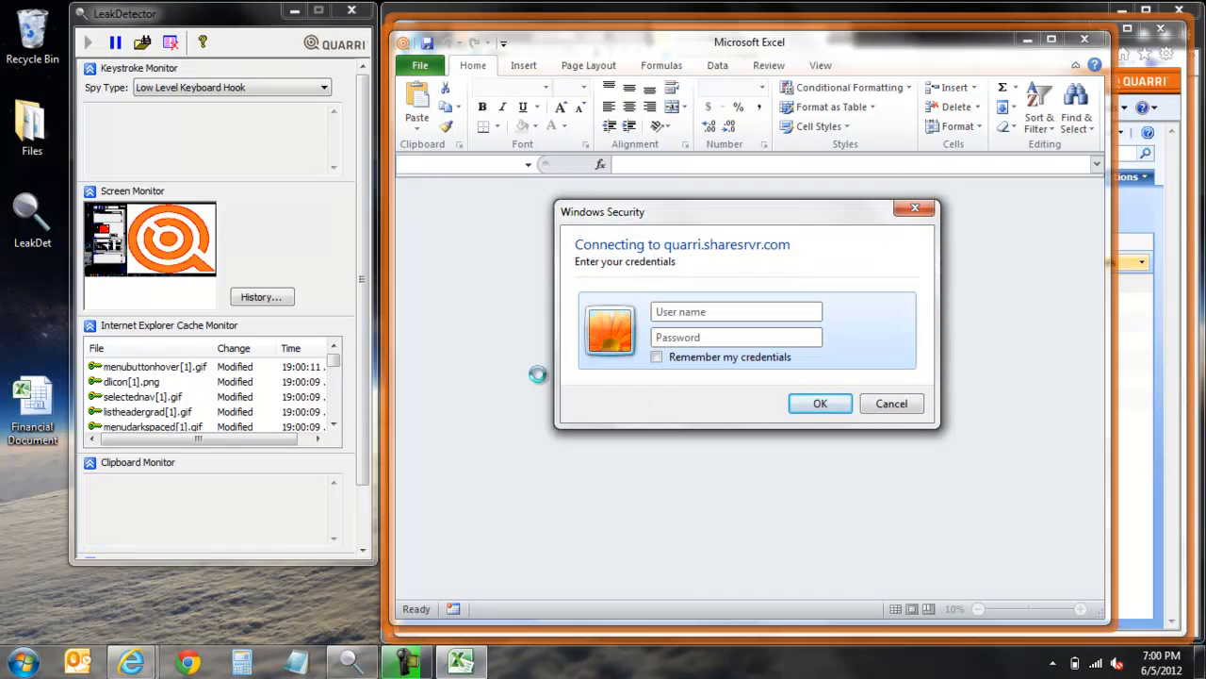
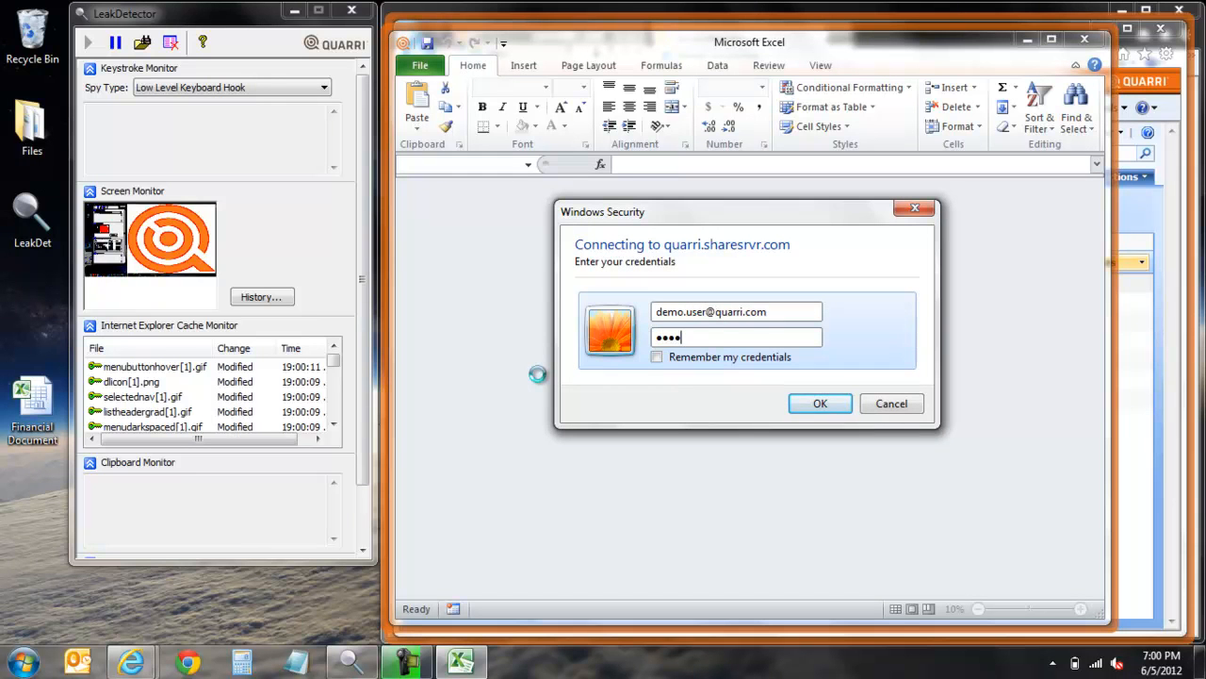
{"action": "left_click", "coordinate": [820, 404]}
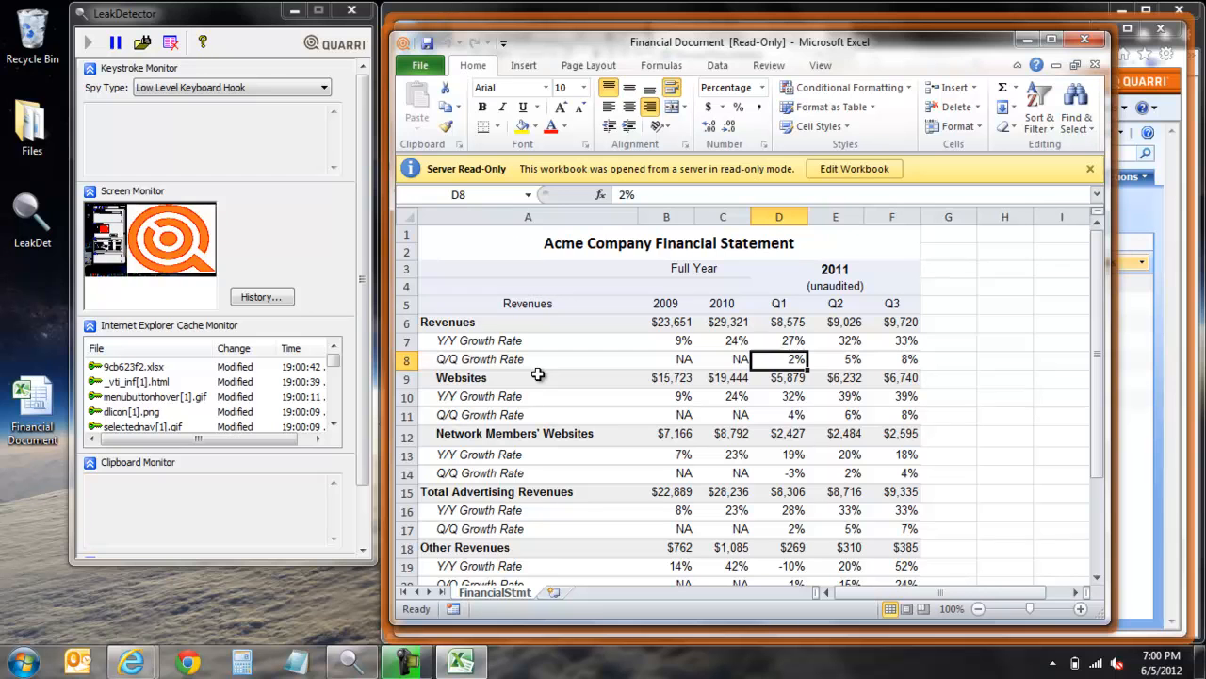
{"action": "left_click_drag", "start_coordinate": [528, 321], "coordinate": [724, 339]}
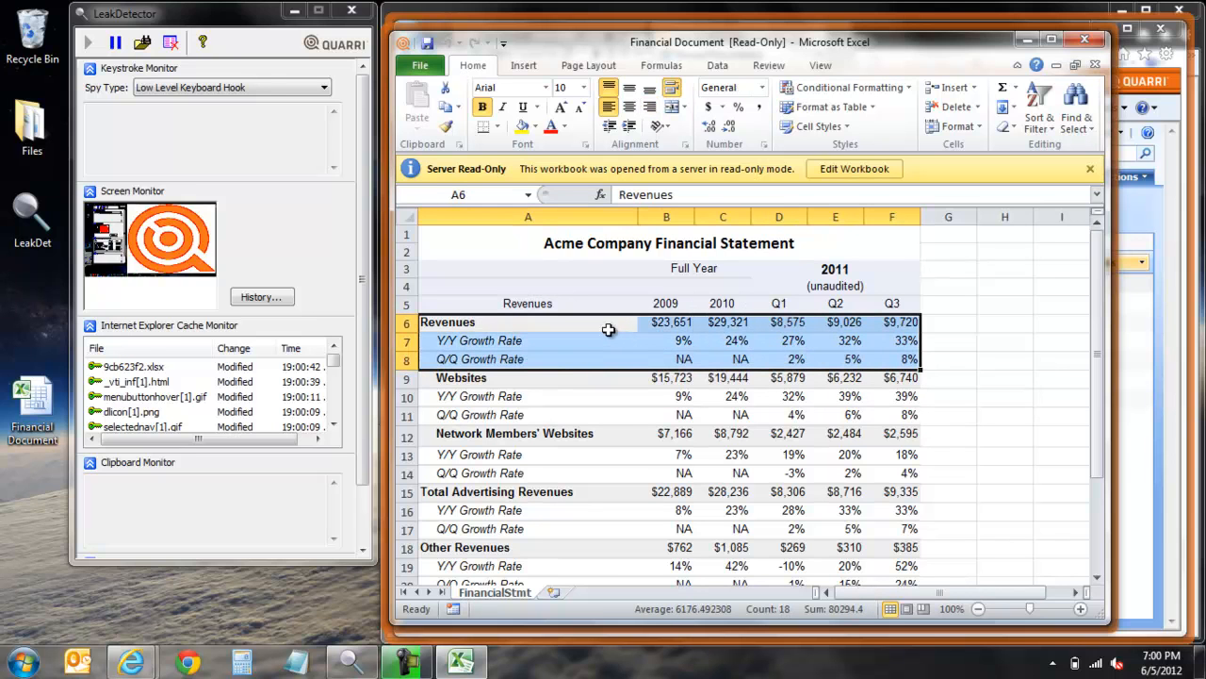
{"action": "right_click", "coordinate": [607, 330]}
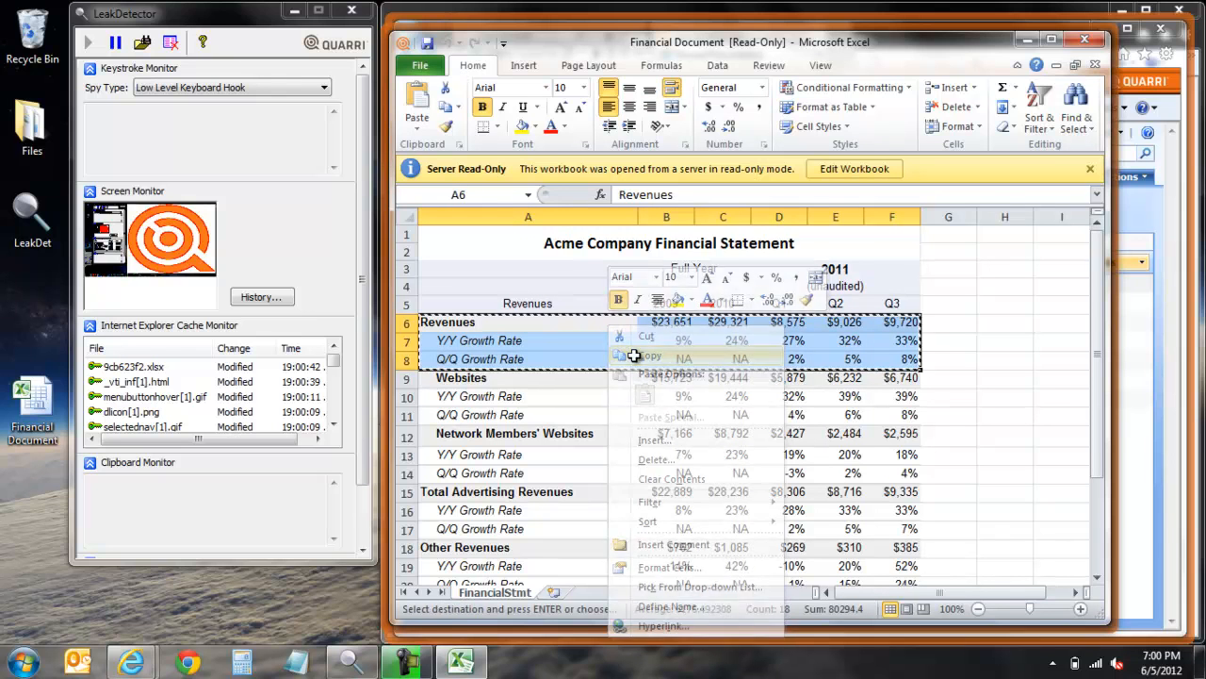
{"action": "left_click", "coordinate": [644, 354]}
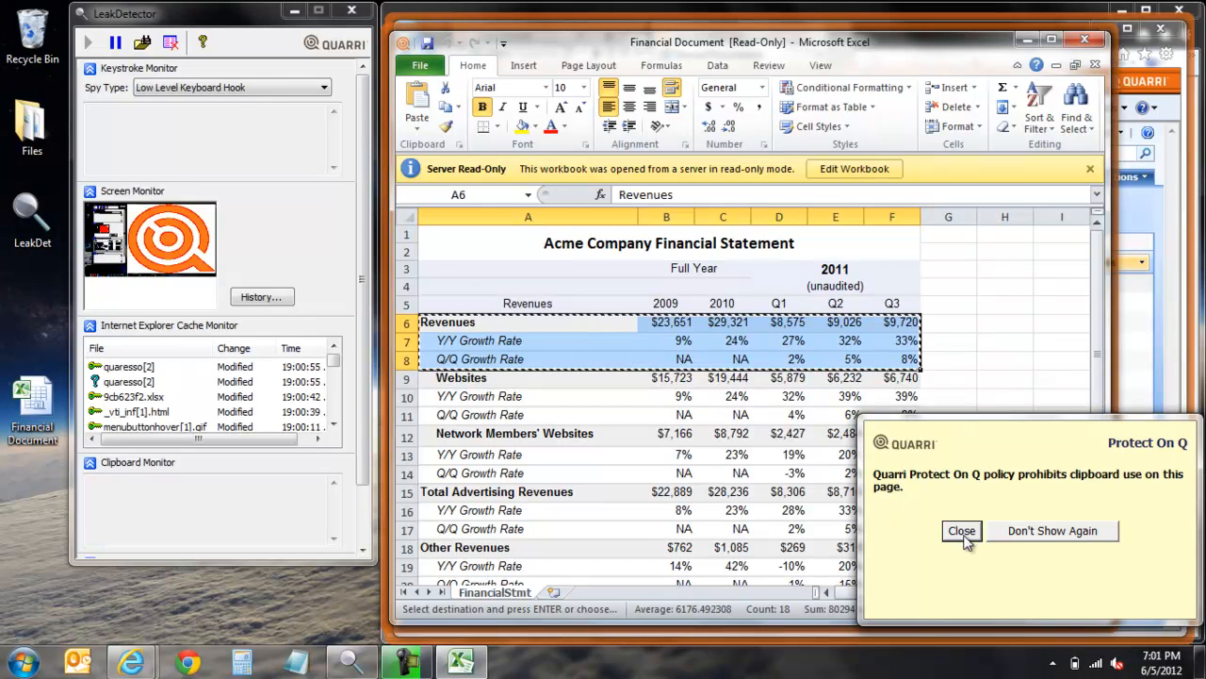
{"action": "left_click", "coordinate": [961, 532]}
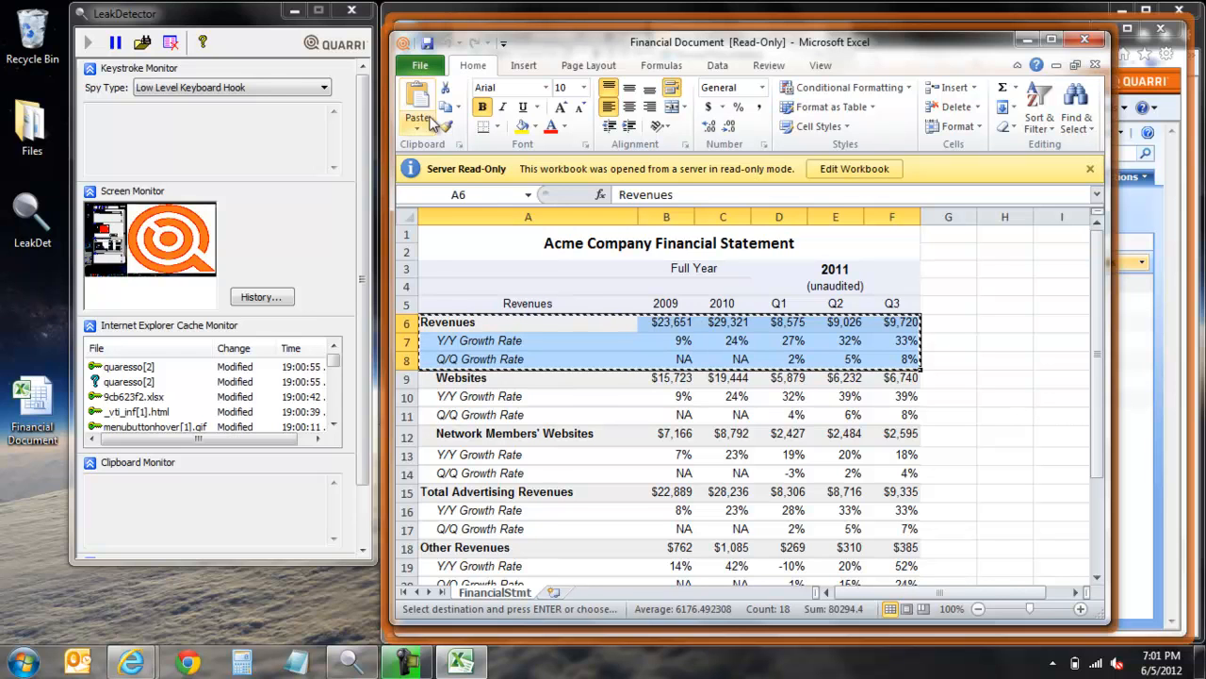
{"action": "left_click", "coordinate": [418, 64]}
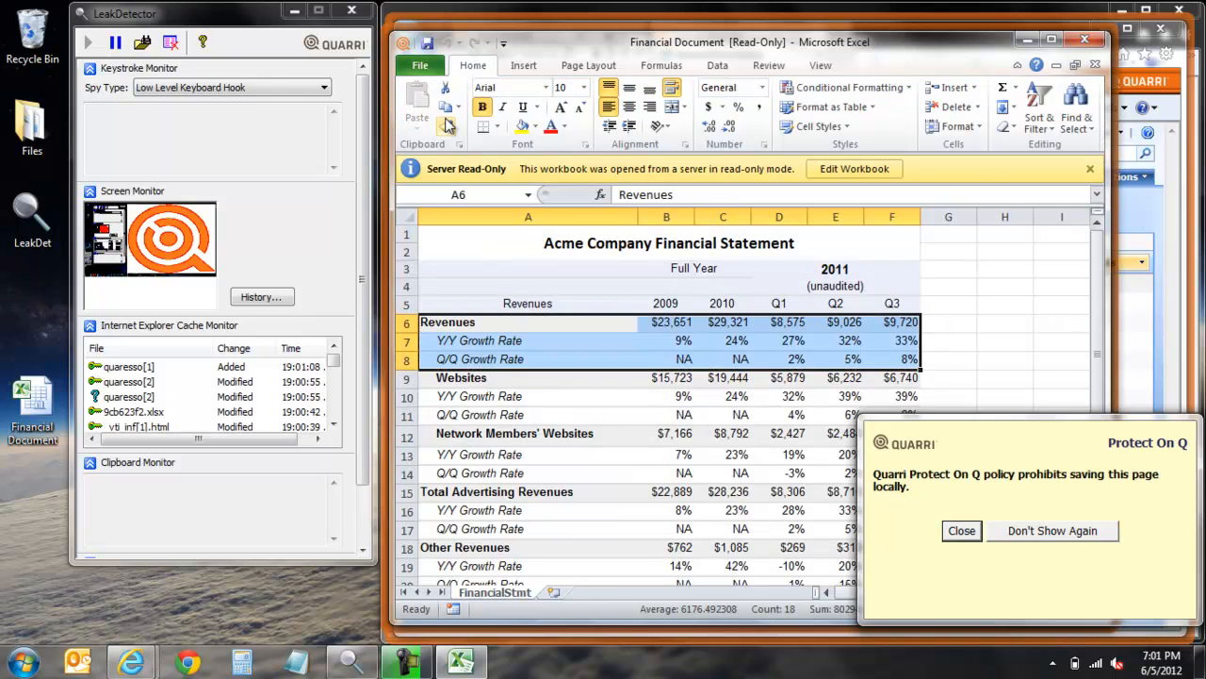
{"action": "mouse_move", "coordinate": [795, 315]}
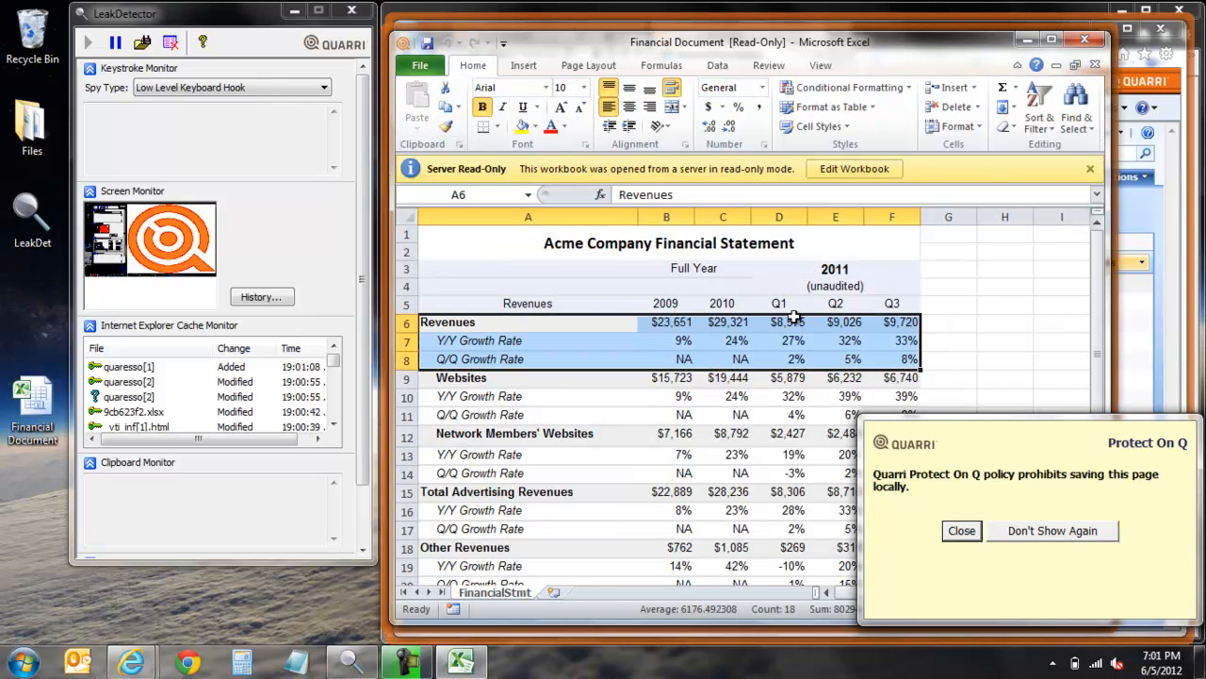
{"action": "left_click", "coordinate": [961, 531]}
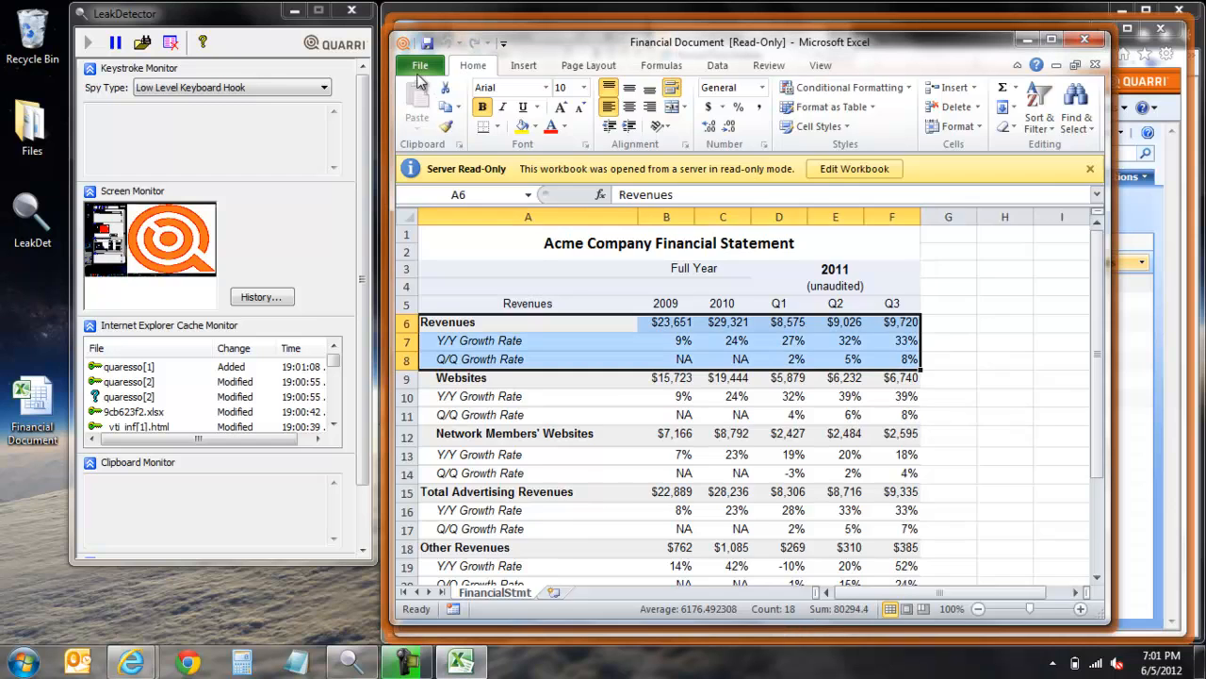
{"action": "left_click", "coordinate": [418, 65]}
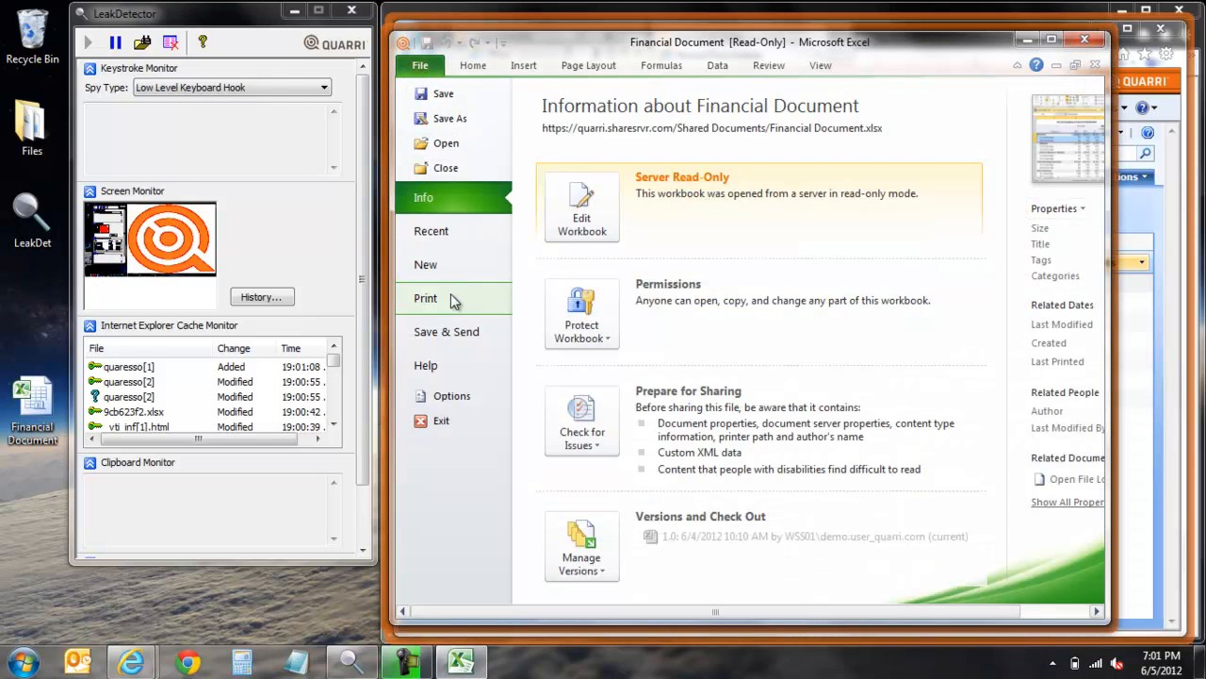
{"action": "left_click", "coordinate": [426, 297]}
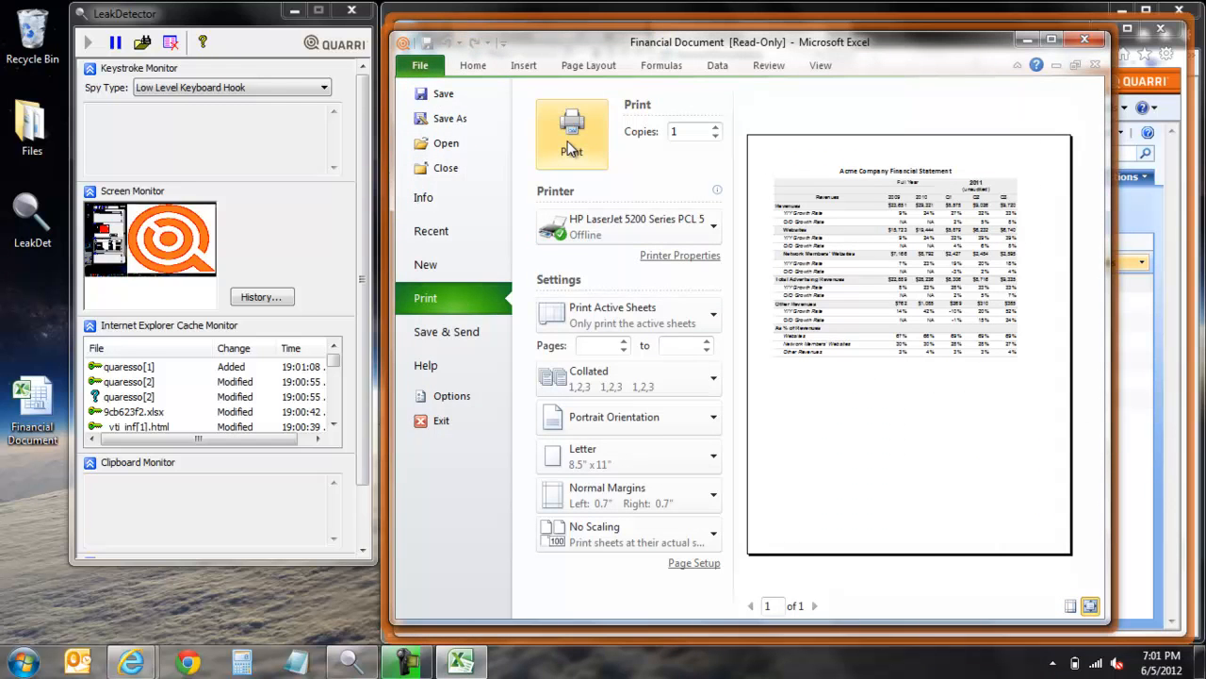
{"action": "left_click", "coordinate": [572, 132]}
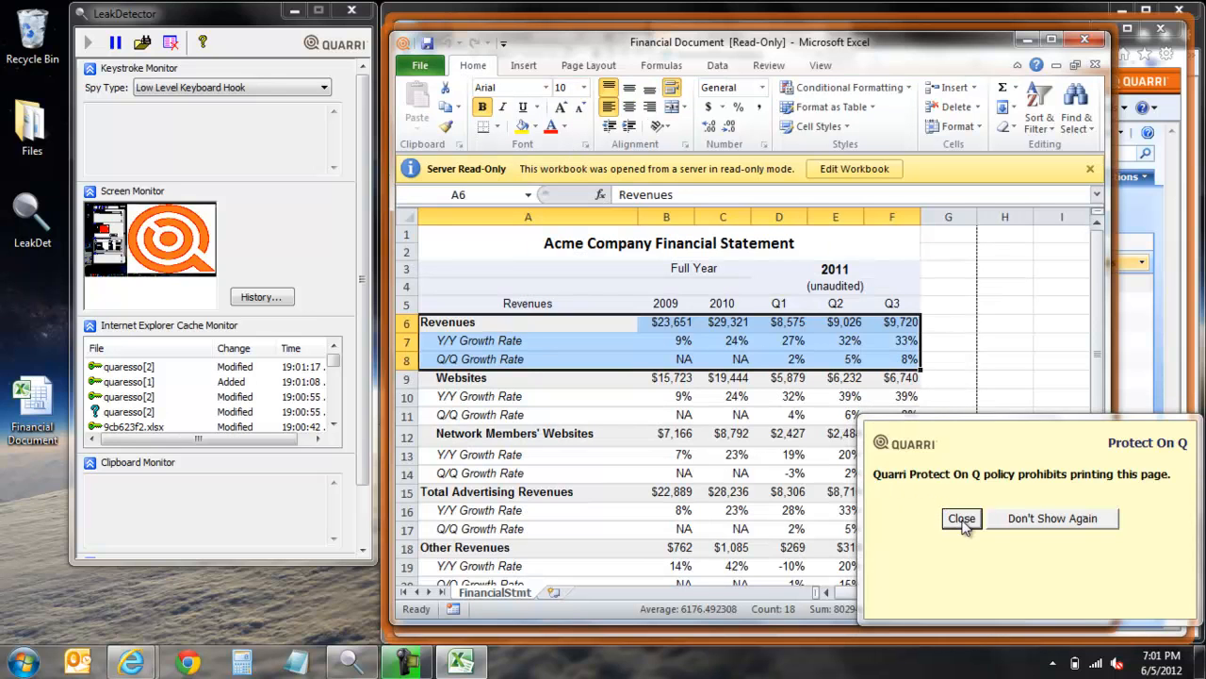
{"action": "left_click", "coordinate": [962, 519]}
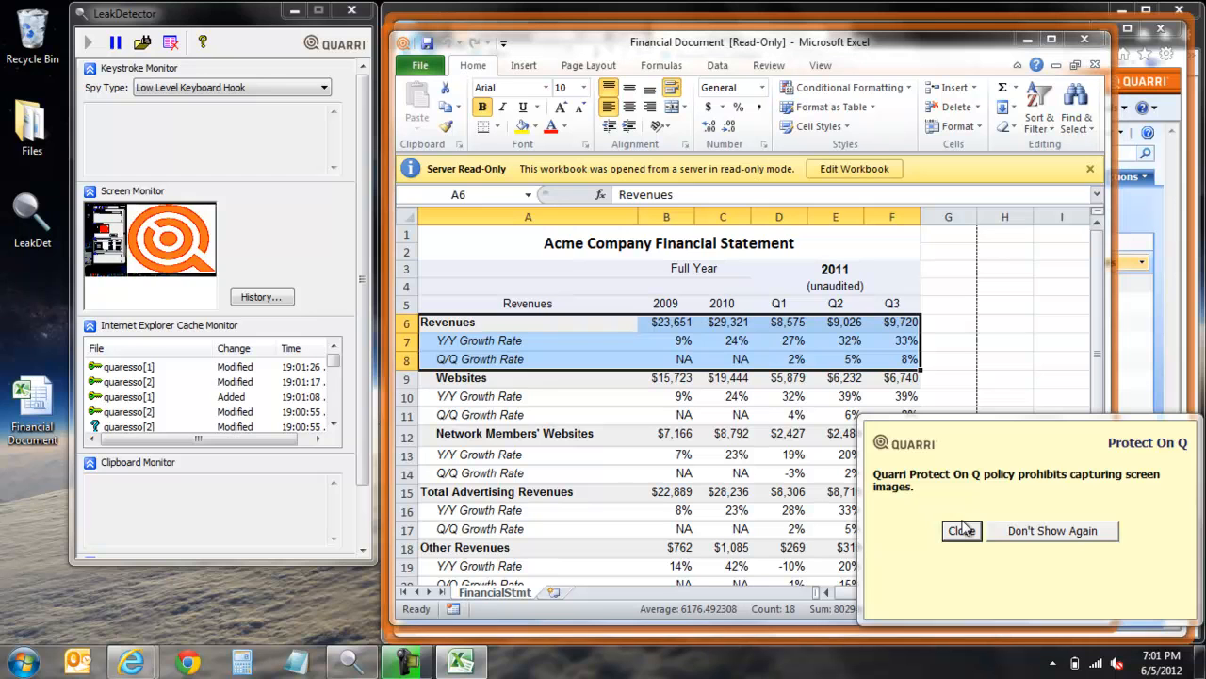
{"action": "left_click", "coordinate": [961, 531]}
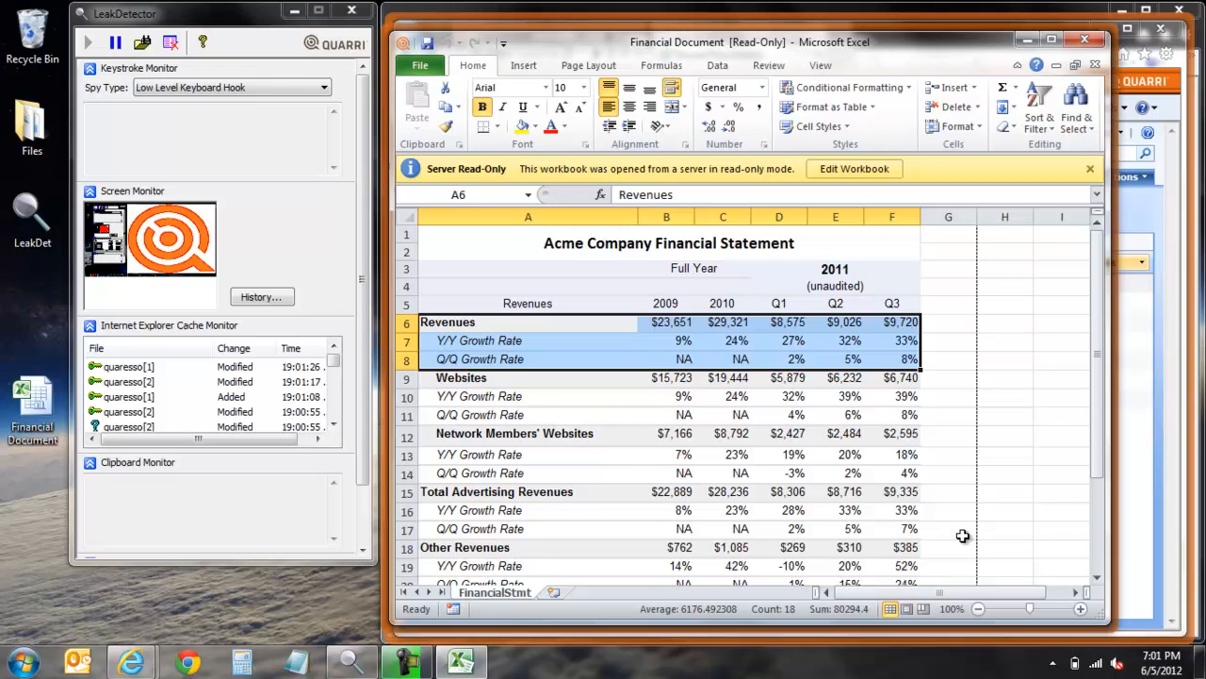
{"action": "mouse_move", "coordinate": [965, 513]}
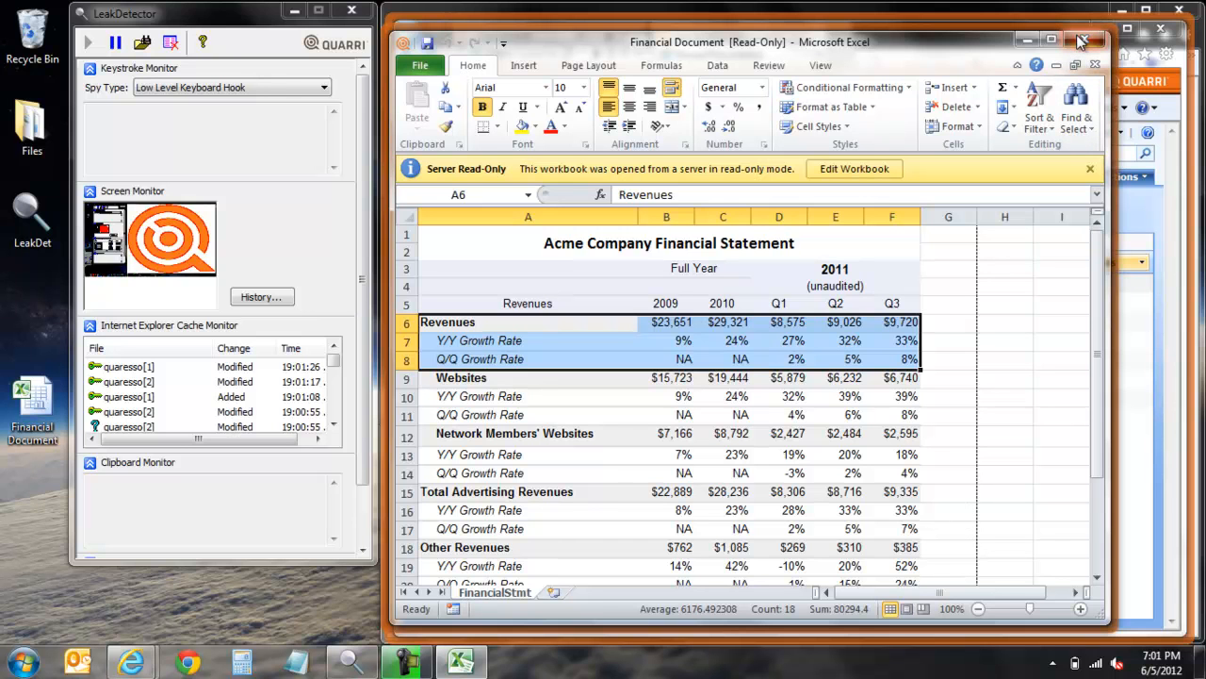
Close the workbook and confirm the cached 9cb623f2.xlsx copy is rejected as invalid.
{"action": "left_click", "coordinate": [1082, 36]}
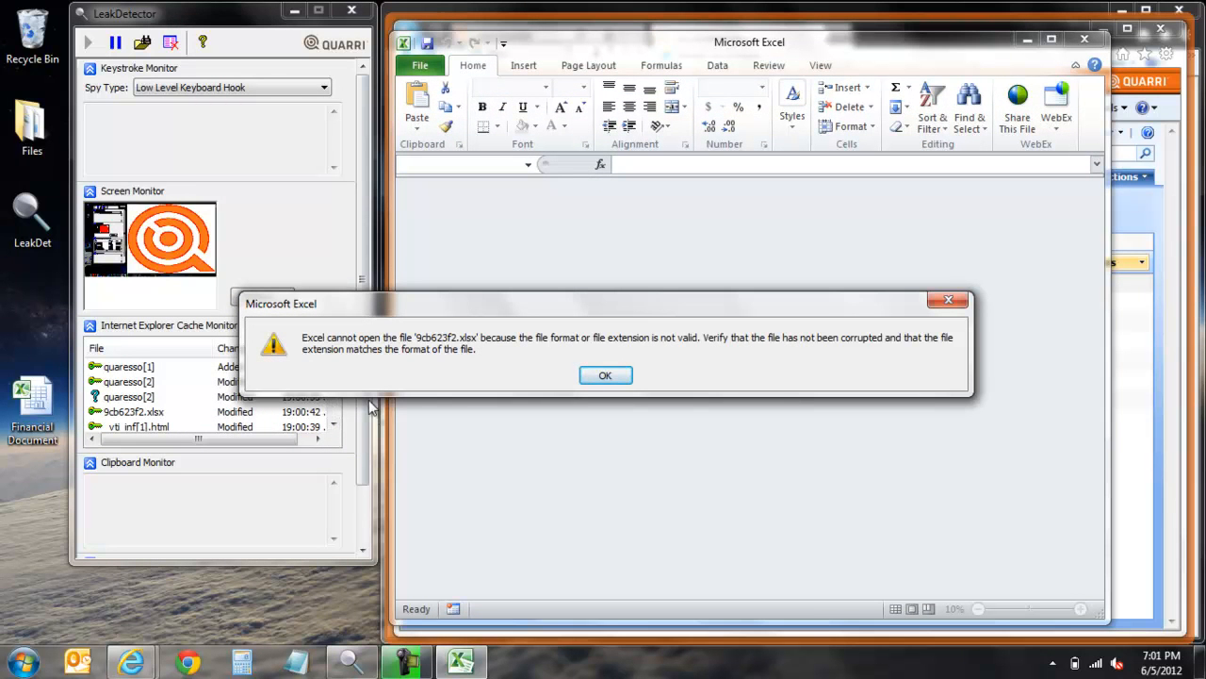
{"action": "left_click", "coordinate": [605, 375]}
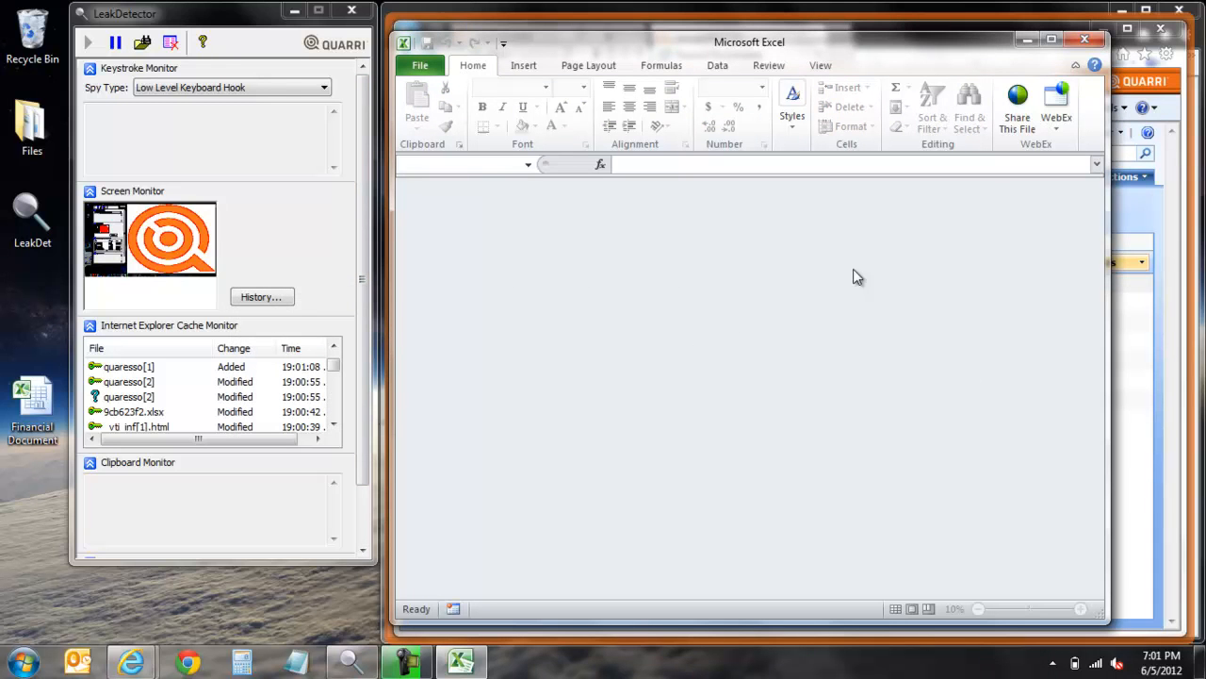
{"action": "mouse_move", "coordinate": [1082, 38]}
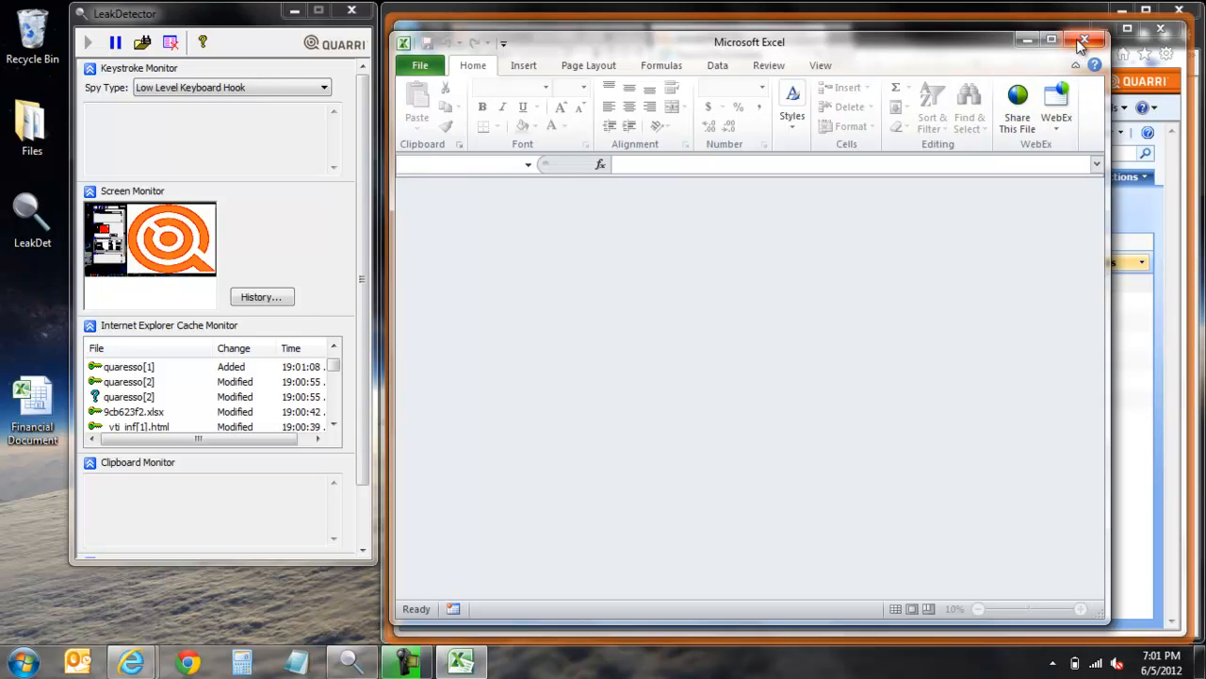
{"action": "left_click", "coordinate": [1080, 34]}
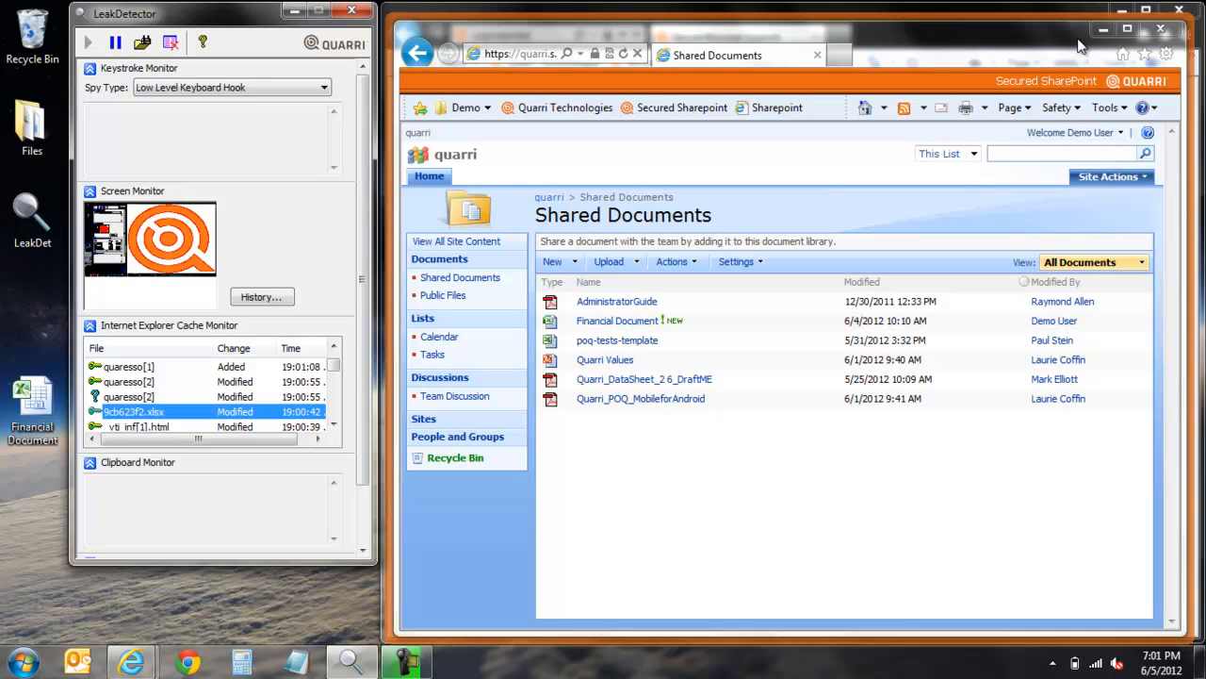
{"action": "mouse_move", "coordinate": [443, 294]}
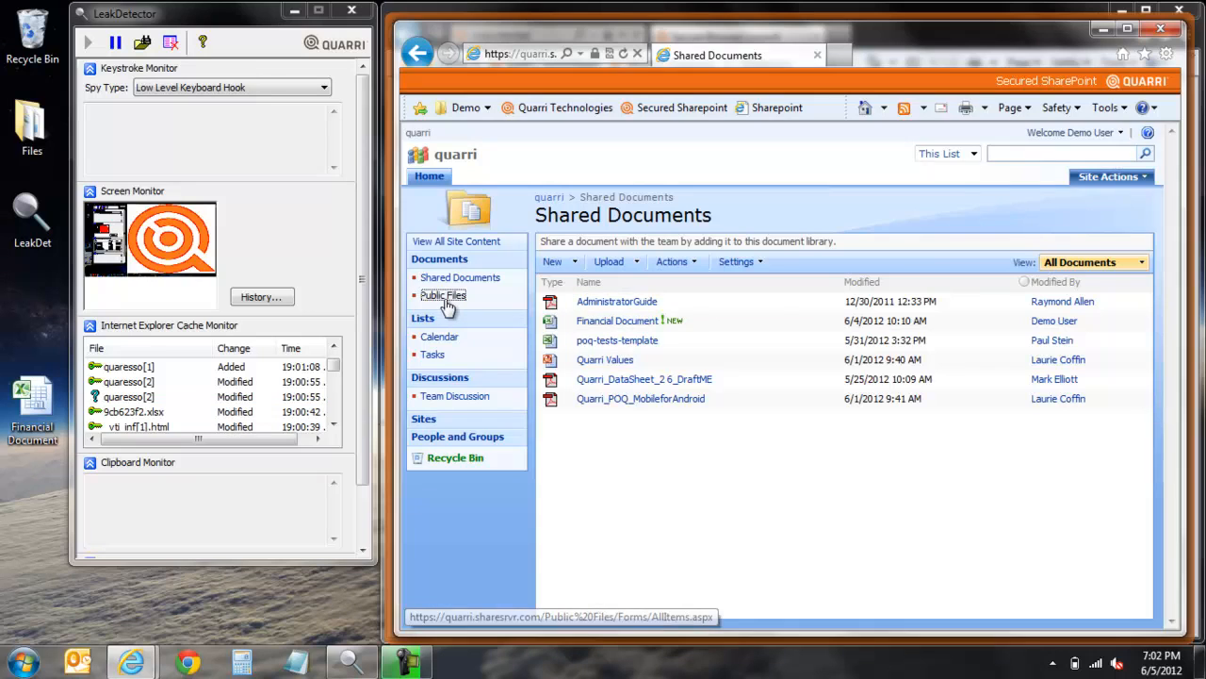
Open the Quarri_DLP_Solution_Brief PDF from the Public Files library.
{"action": "left_click", "coordinate": [443, 294]}
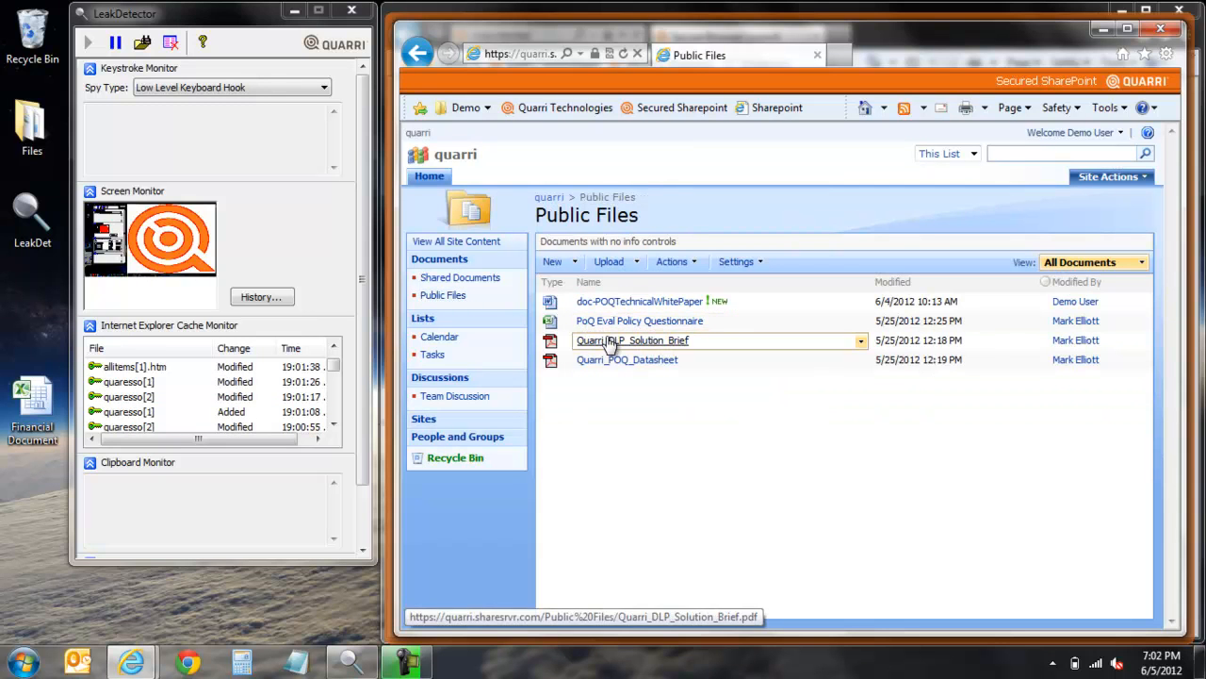
{"action": "left_click", "coordinate": [631, 339]}
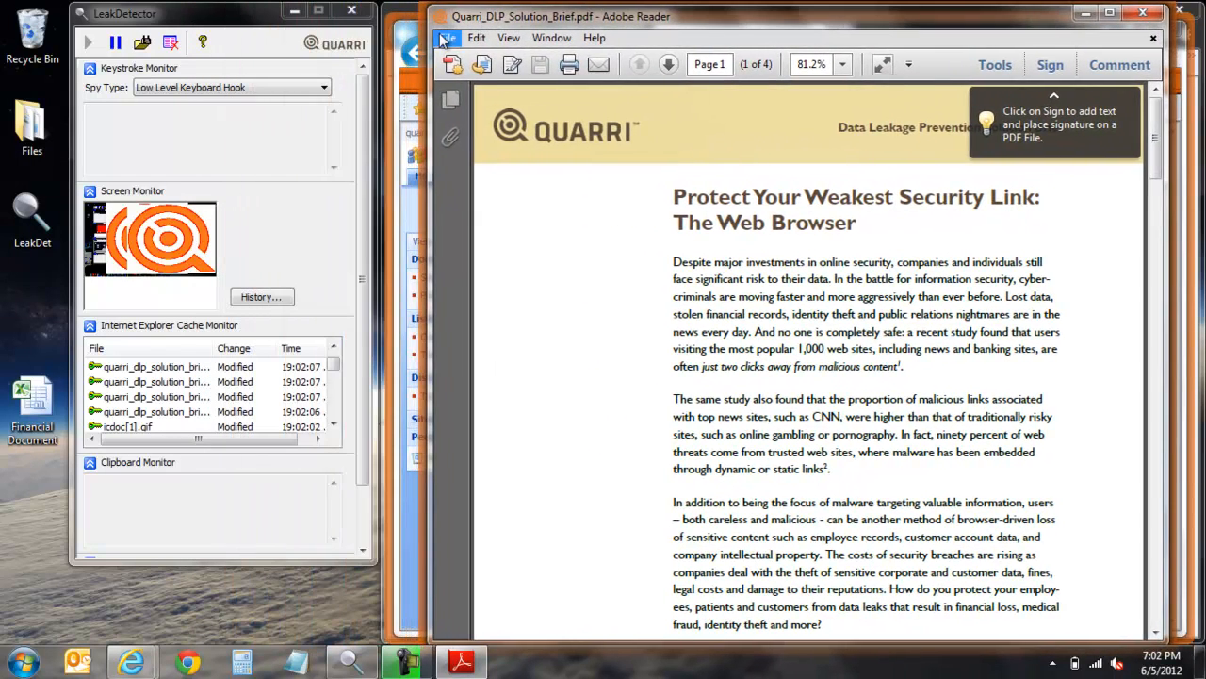
Browse Adobe Reader's File and Edit menus to see available commands.
{"action": "left_click", "coordinate": [449, 38]}
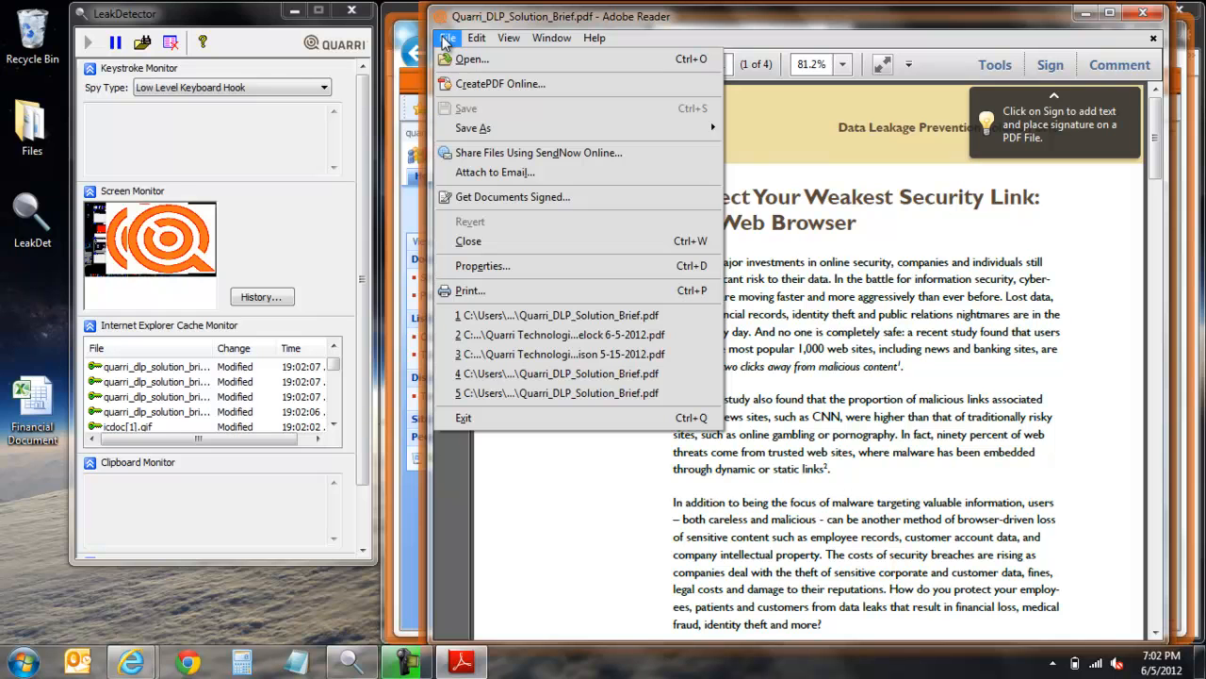
{"action": "left_click", "coordinate": [483, 298]}
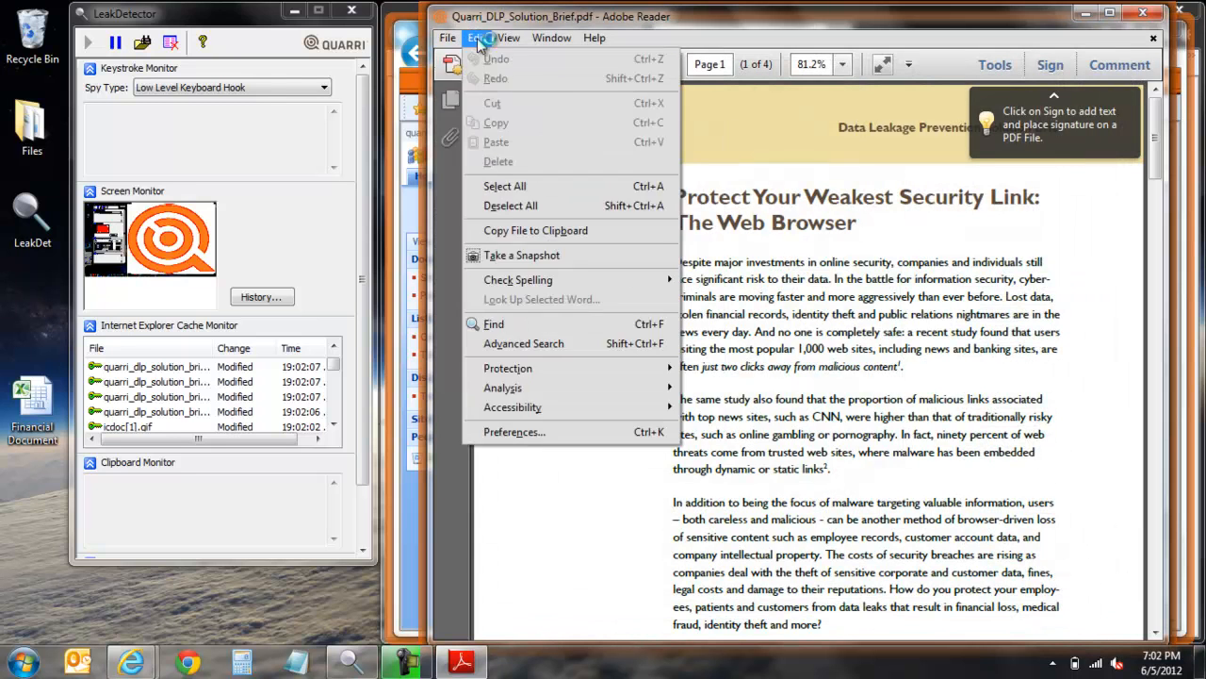
{"action": "left_click", "coordinate": [448, 38]}
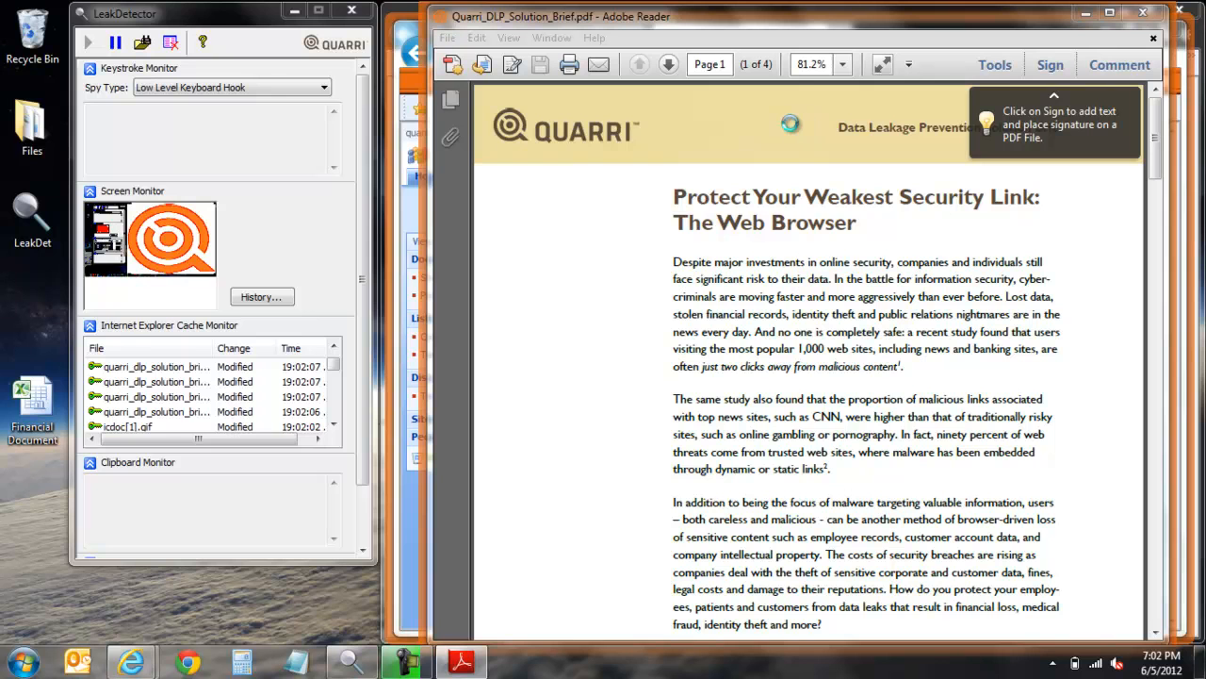
Save the Quarri DLP Solution Brief PDF to the Desktop and close Adobe Reader.
{"action": "left_click", "coordinate": [537, 64]}
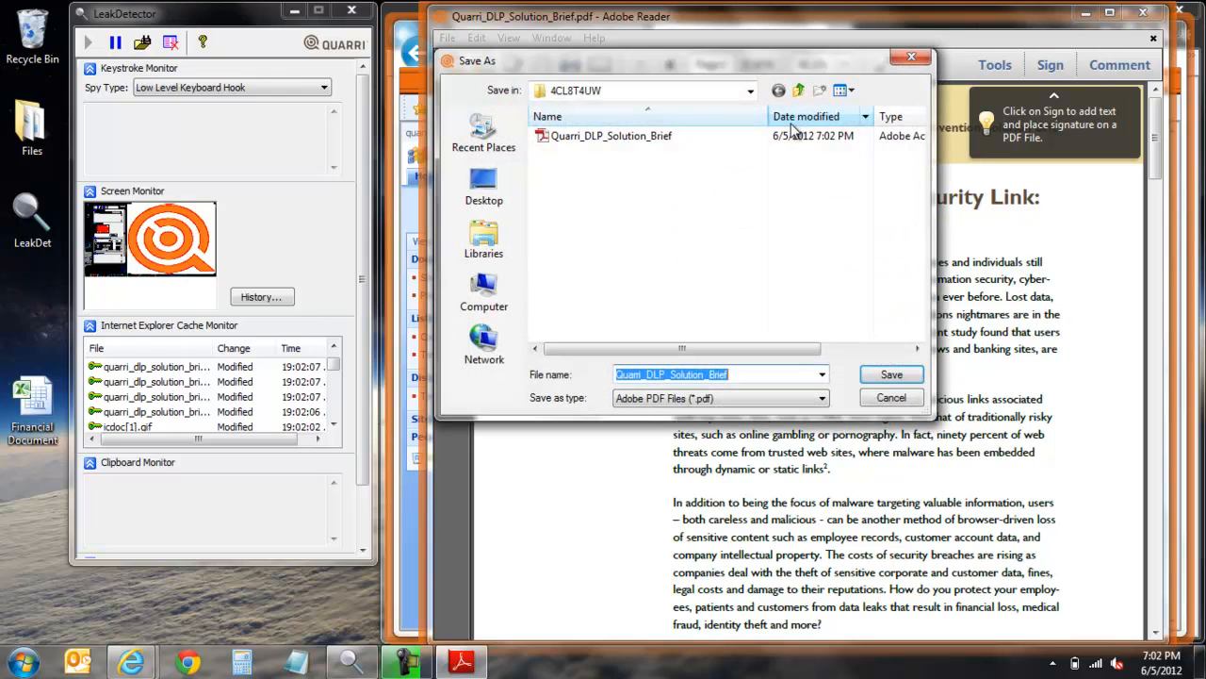
{"action": "left_click", "coordinate": [482, 185]}
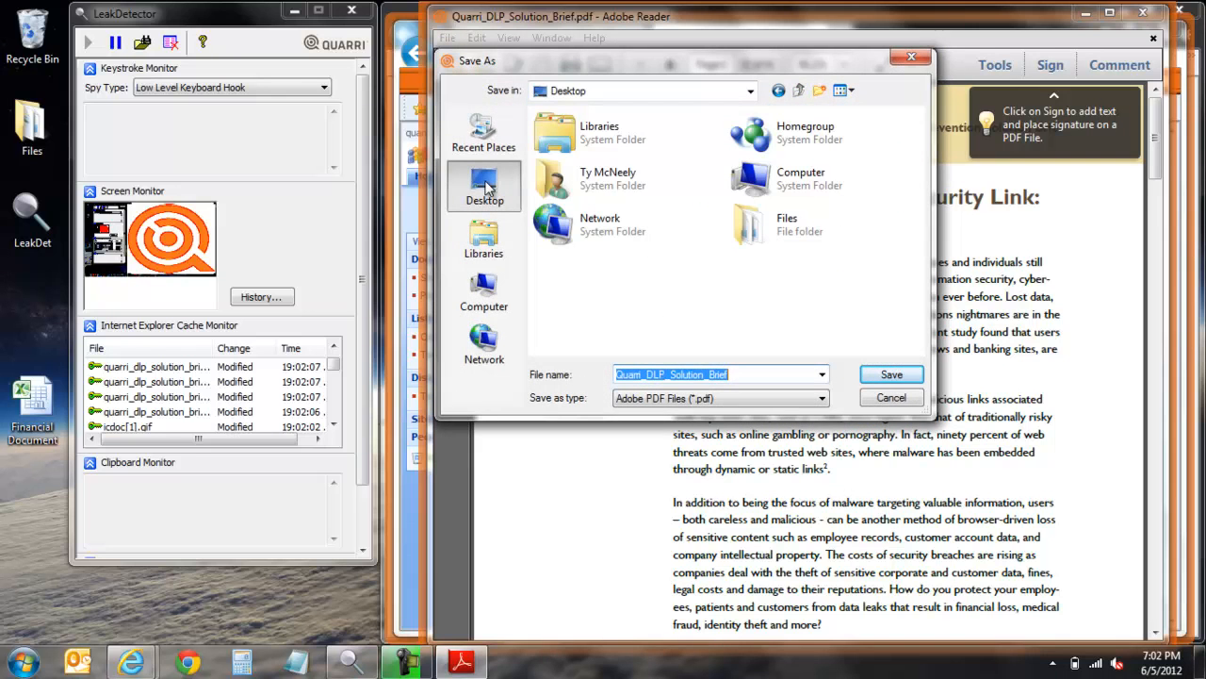
{"action": "left_click", "coordinate": [890, 373]}
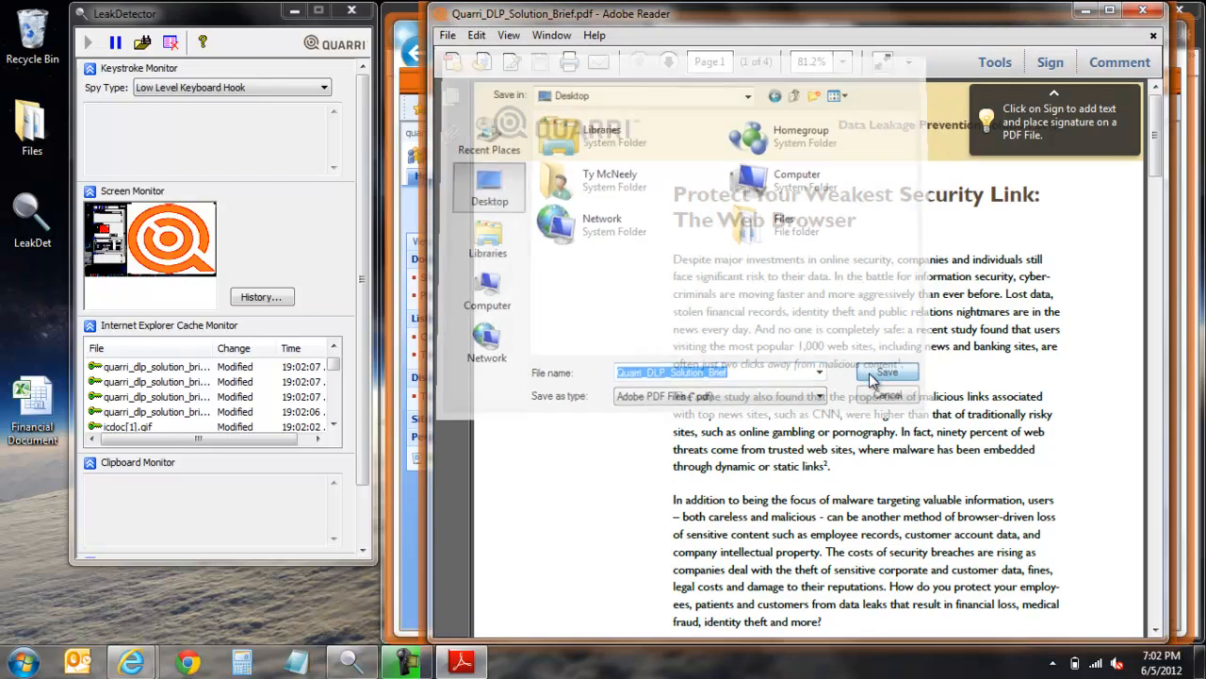
{"action": "left_click", "coordinate": [888, 373]}
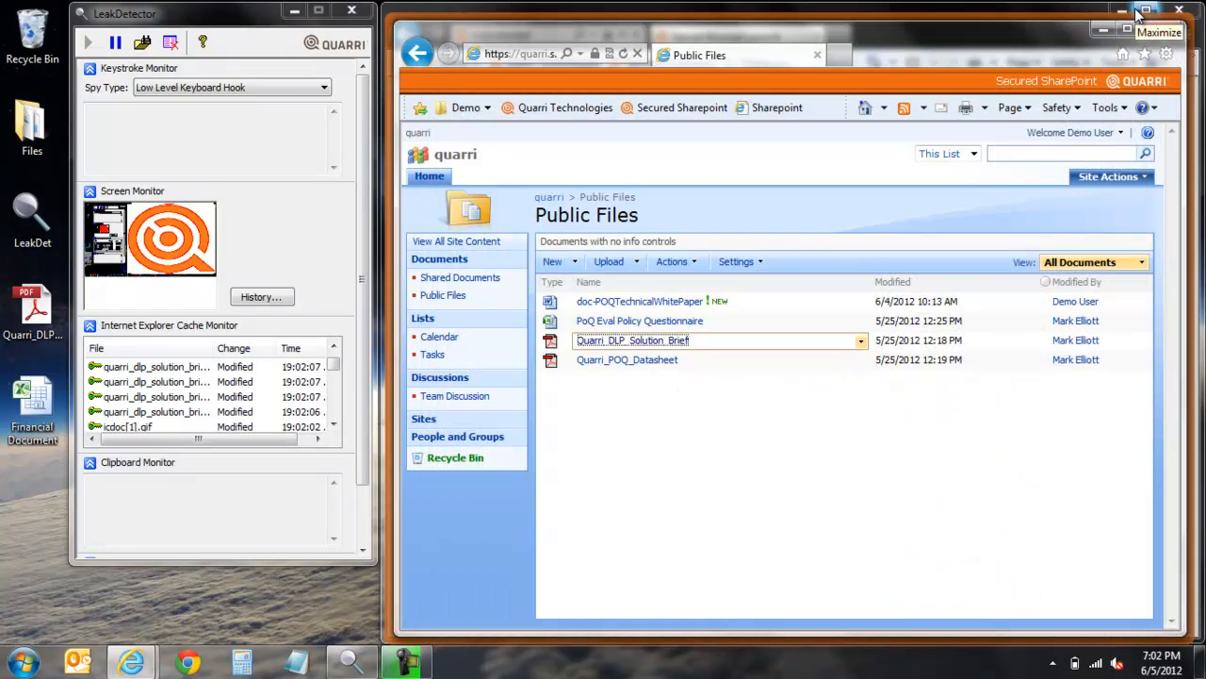
{"action": "mouse_move", "coordinate": [1127, 8]}
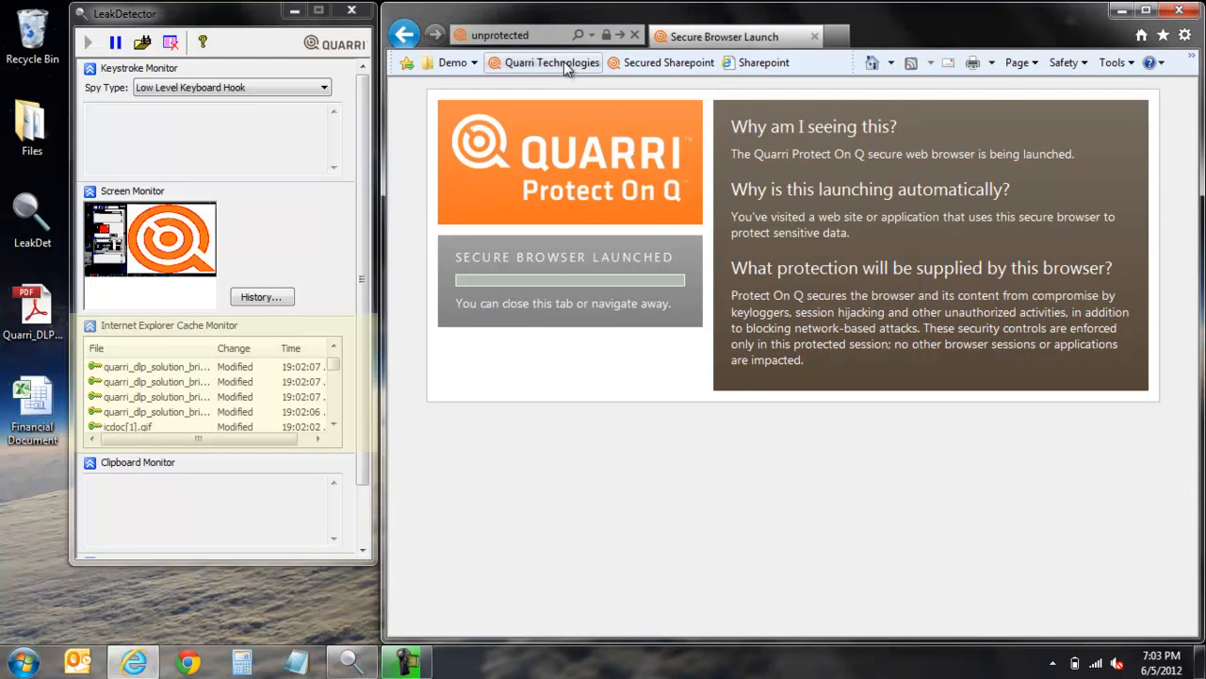
Go to the Quarri Technologies home page from the Favorites bar.
{"action": "left_click", "coordinate": [552, 63]}
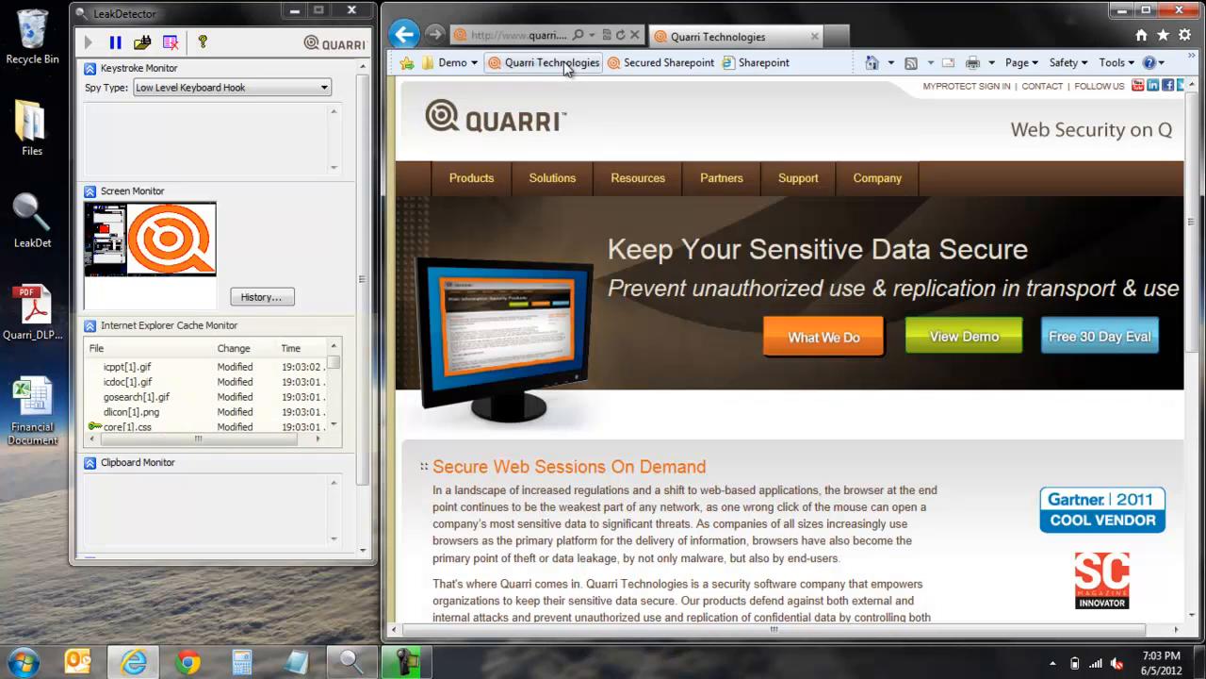